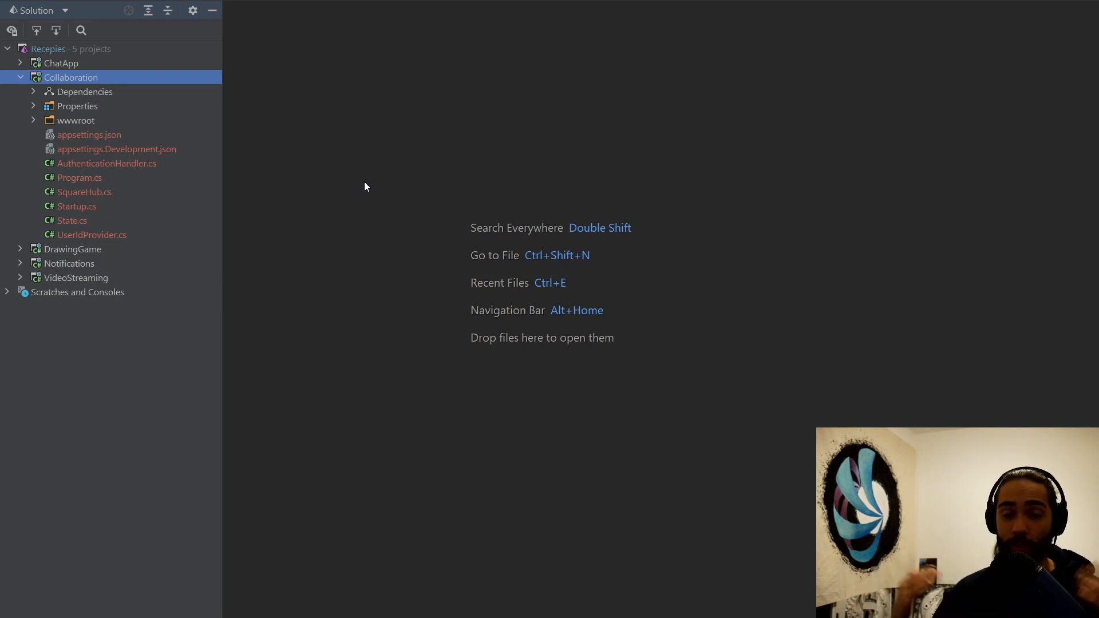
mouse_move(353, 197)
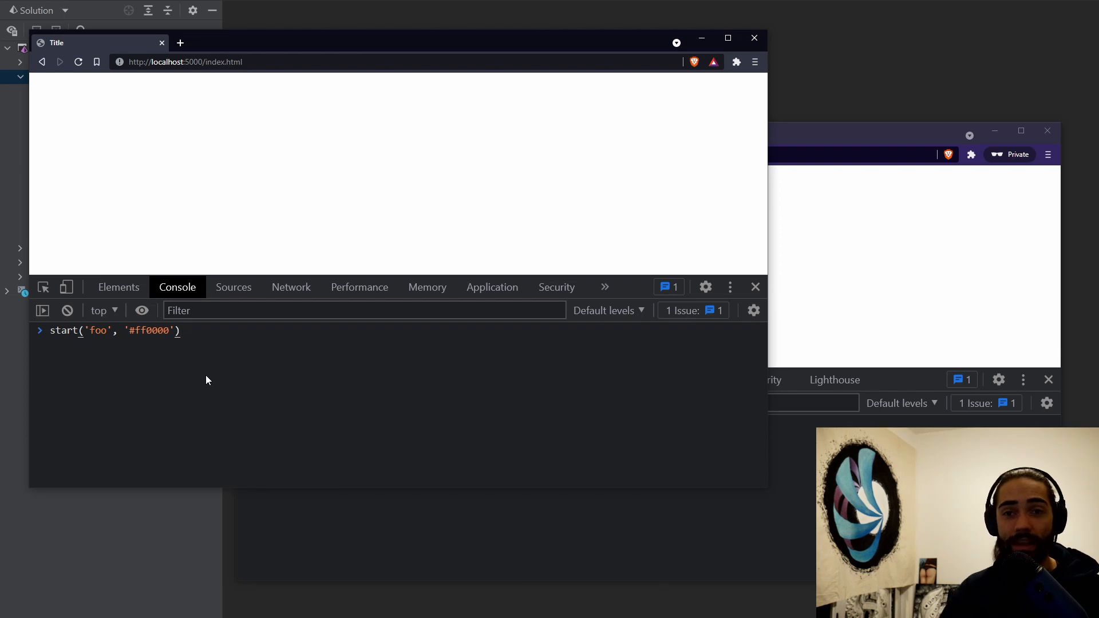
Run start() in the console to connect the first client to the collaboration hub
key(Return)
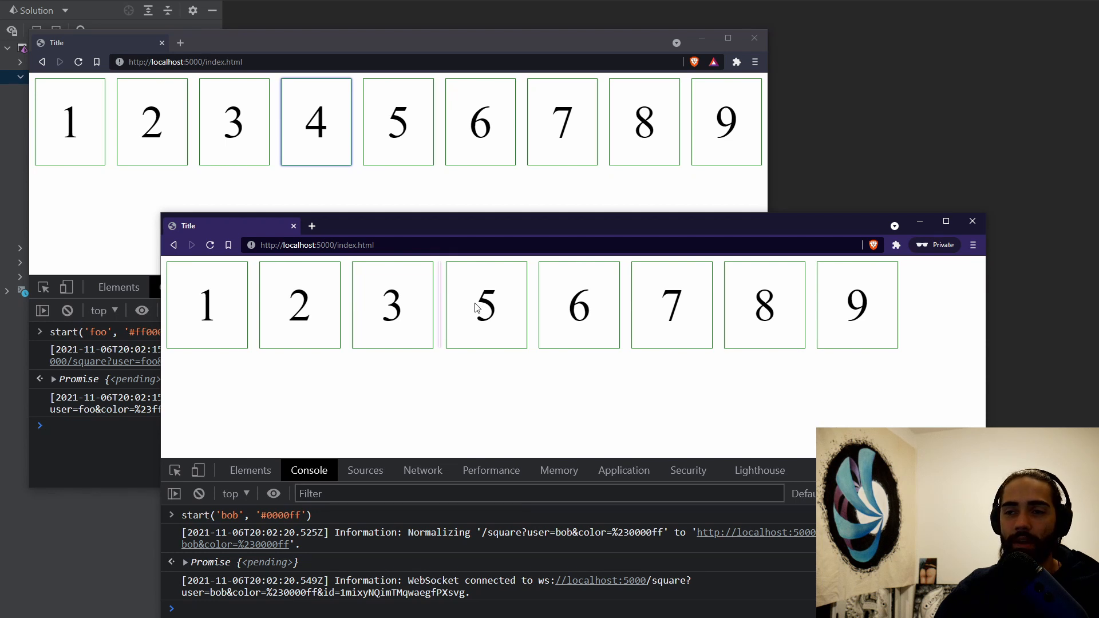
mouse_move(443, 313)
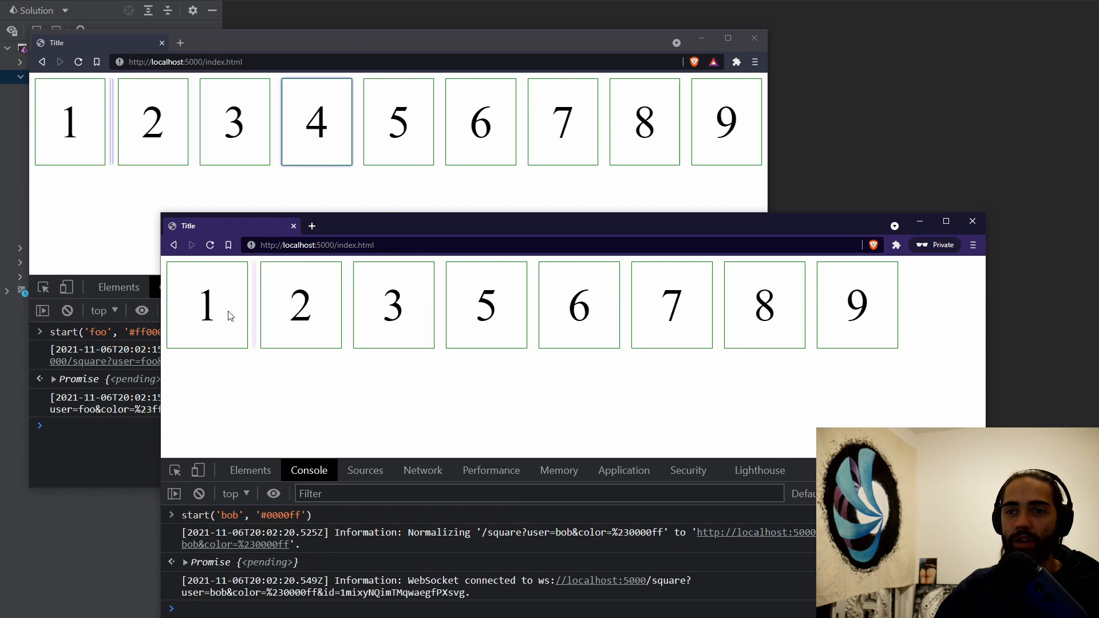
mouse_move(210, 319)
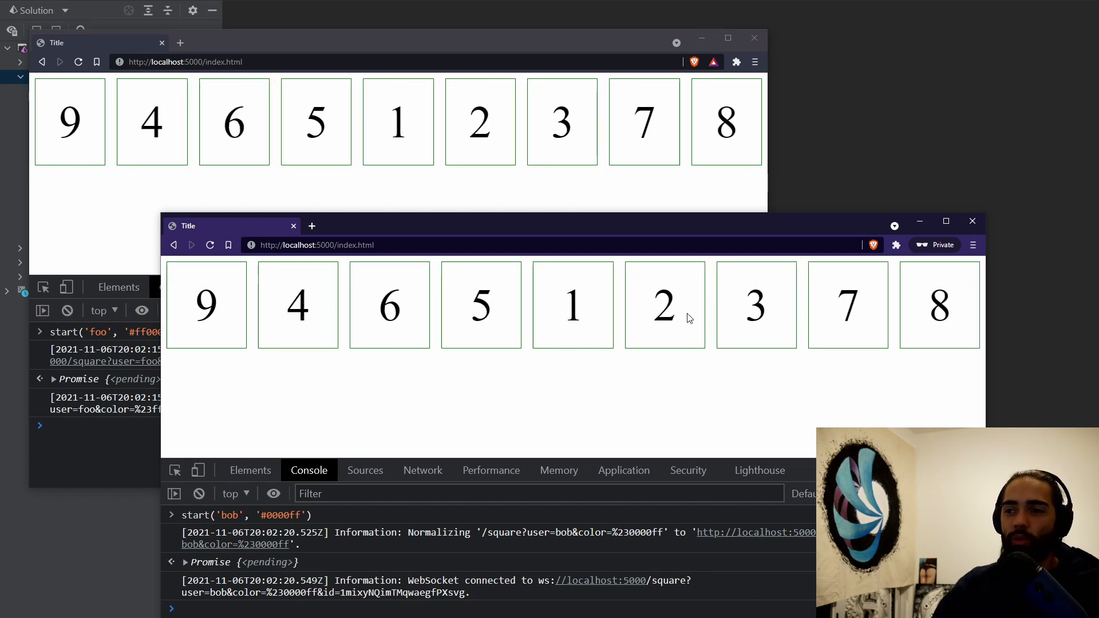
mouse_move(482, 418)
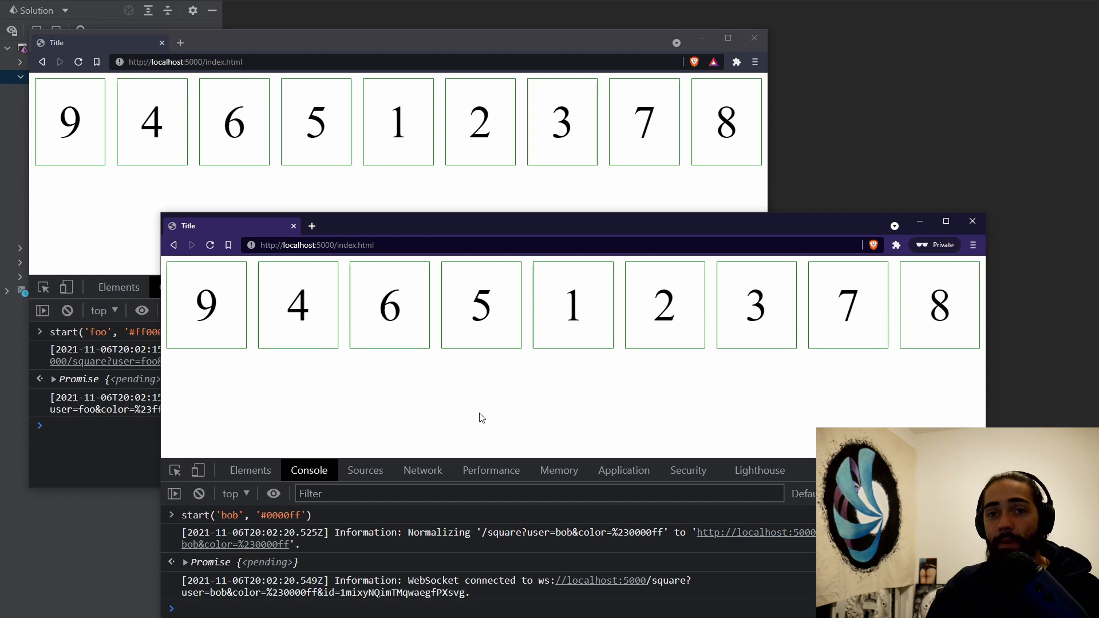
mouse_move(695, 233)
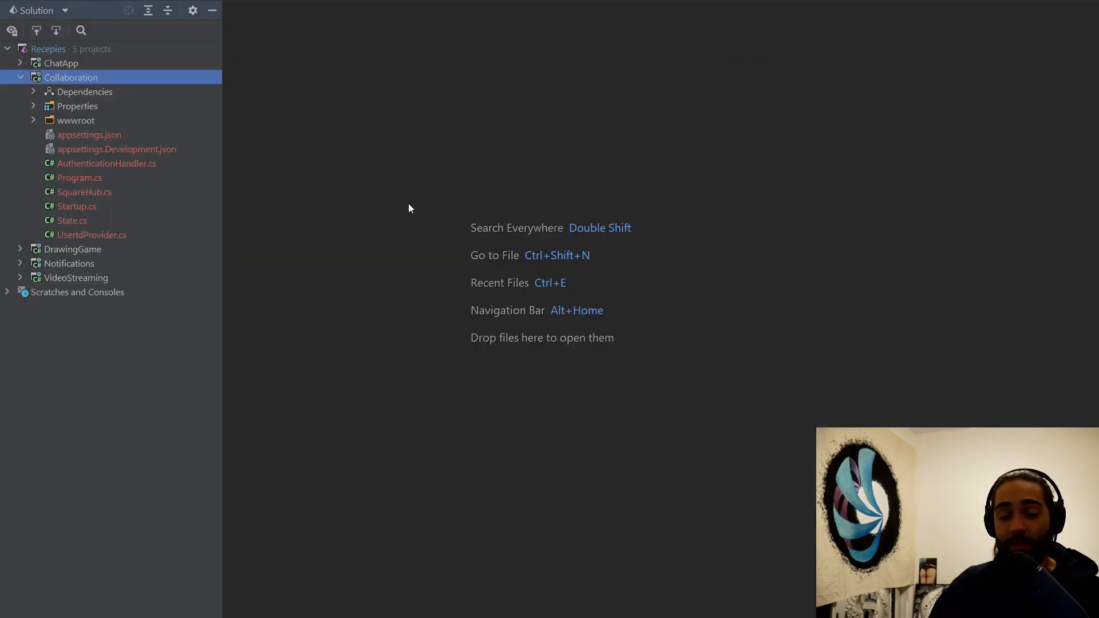
mouse_move(356, 211)
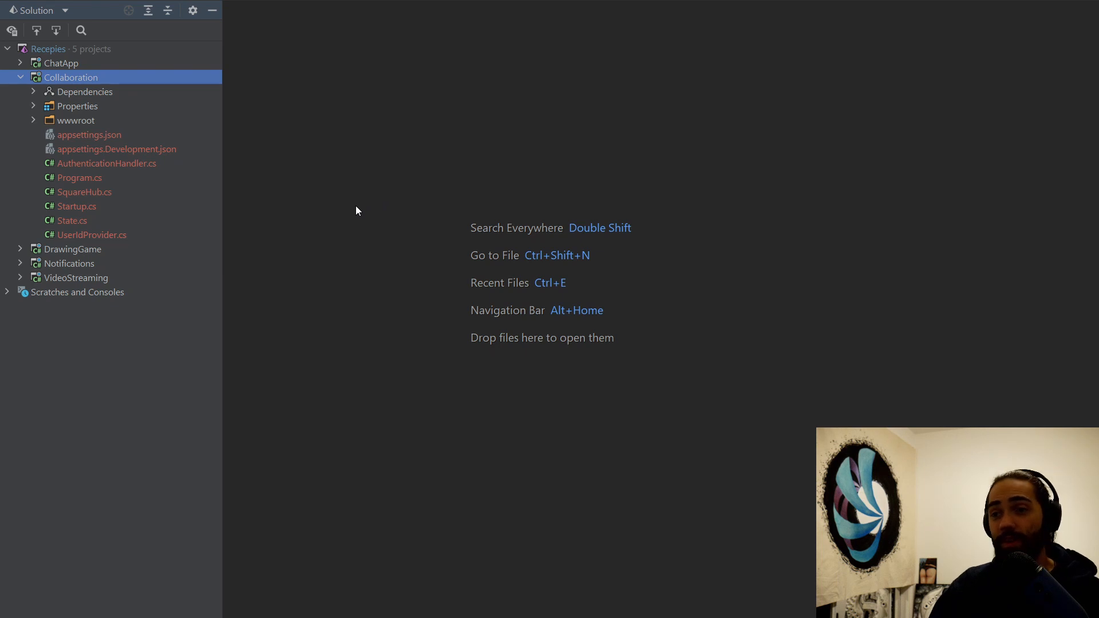
mouse_move(286, 219)
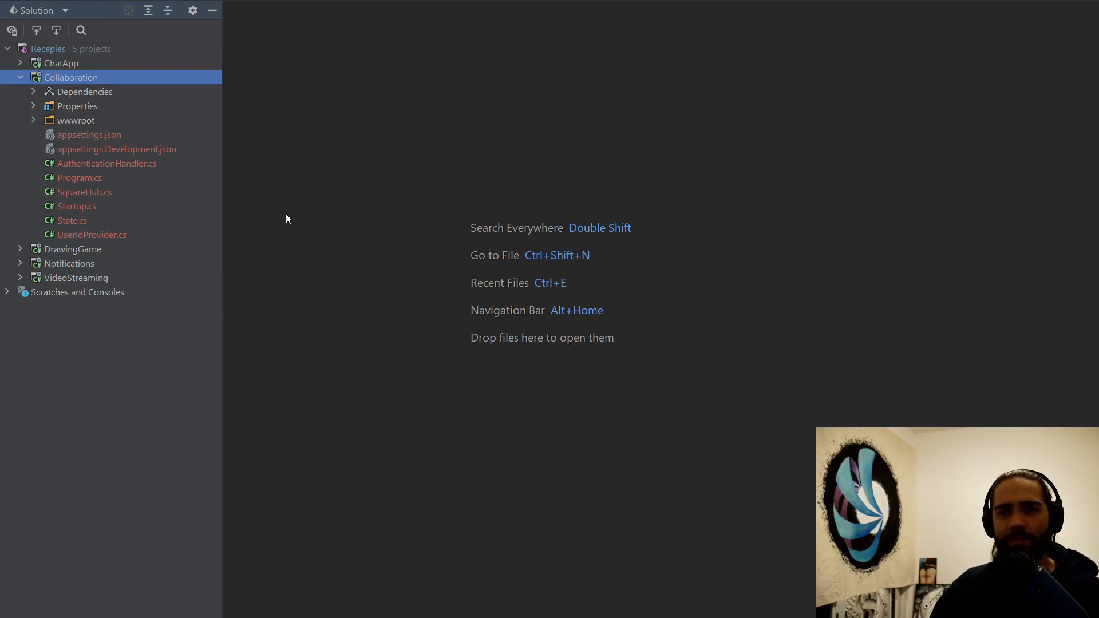
mouse_move(278, 209)
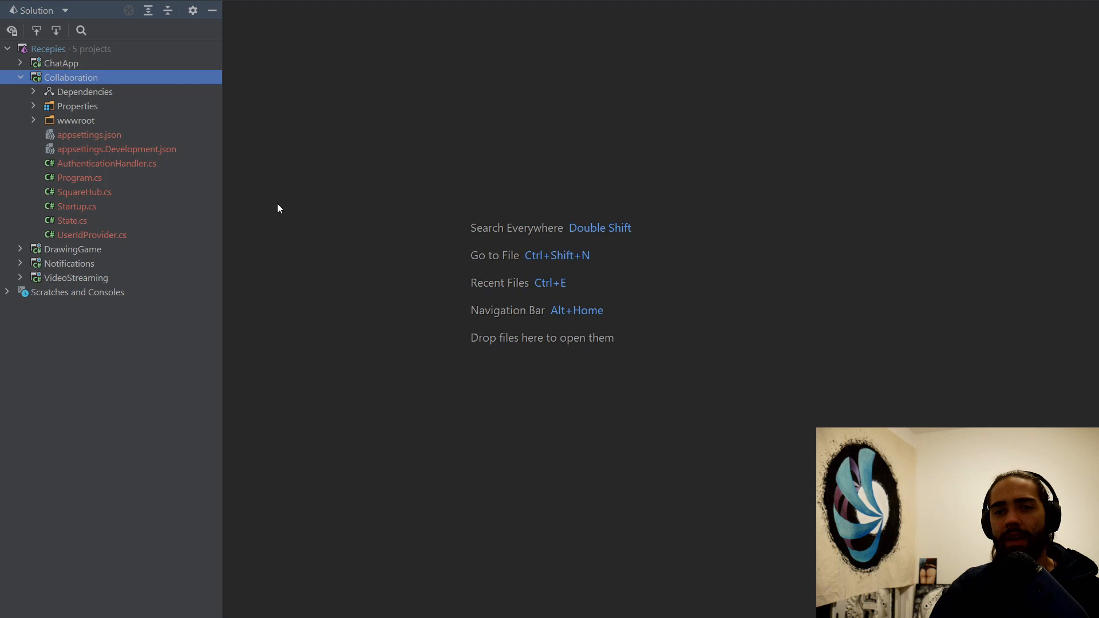
mouse_move(138, 199)
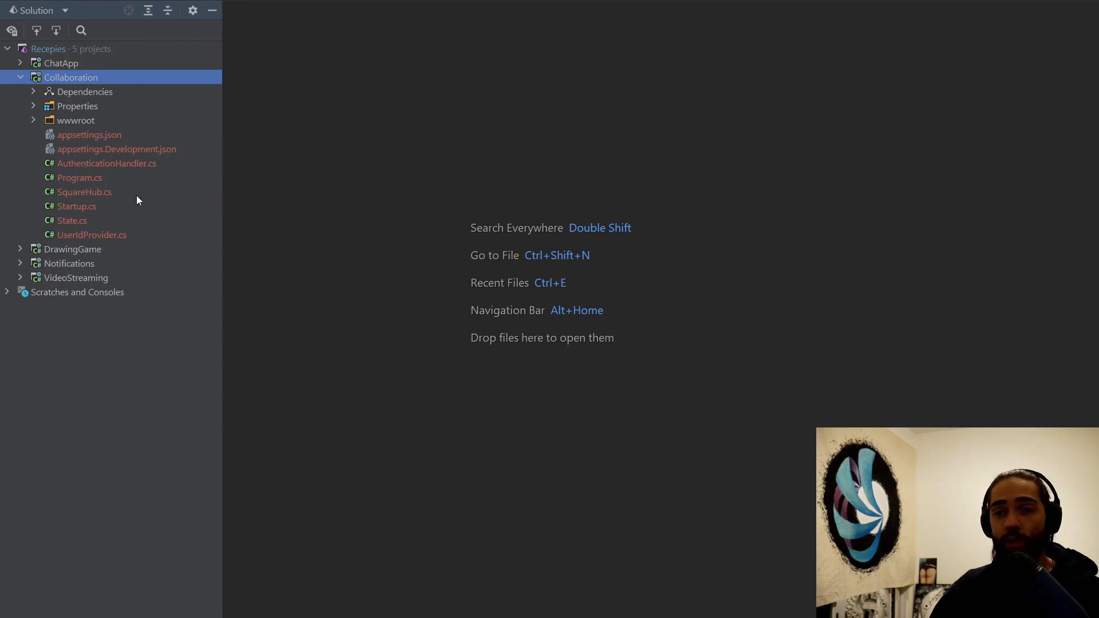
mouse_move(161, 192)
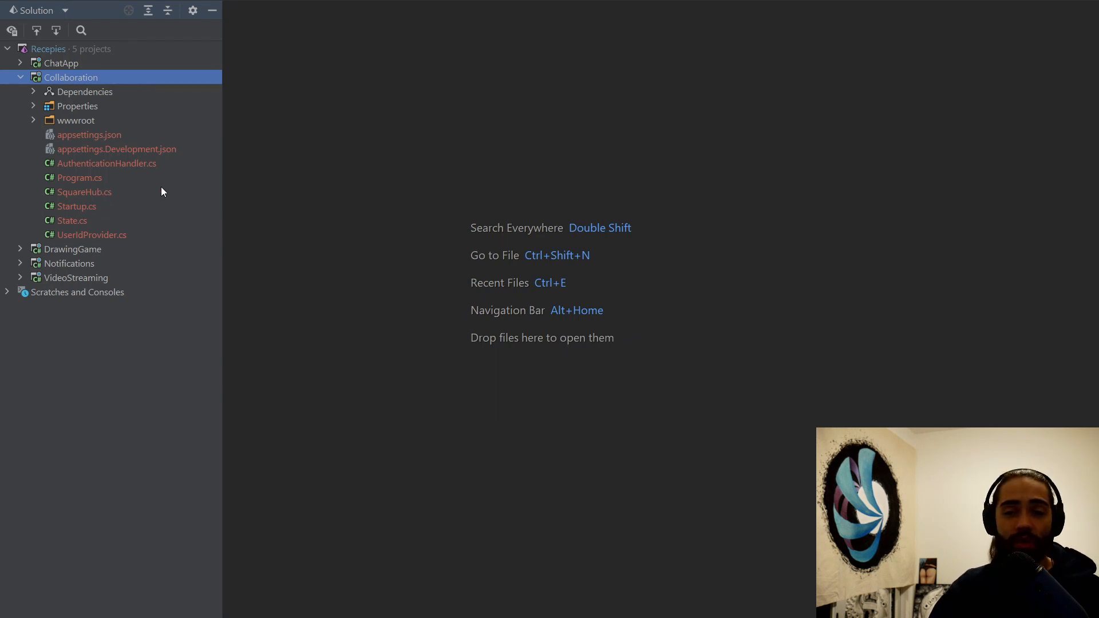
mouse_move(145, 208)
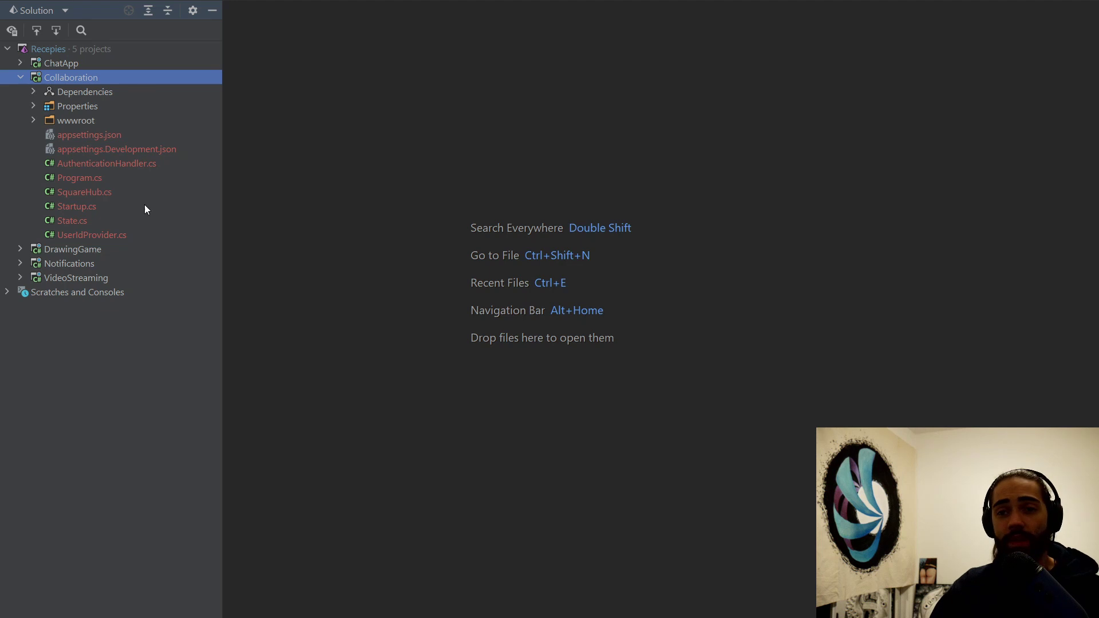
mouse_move(160, 223)
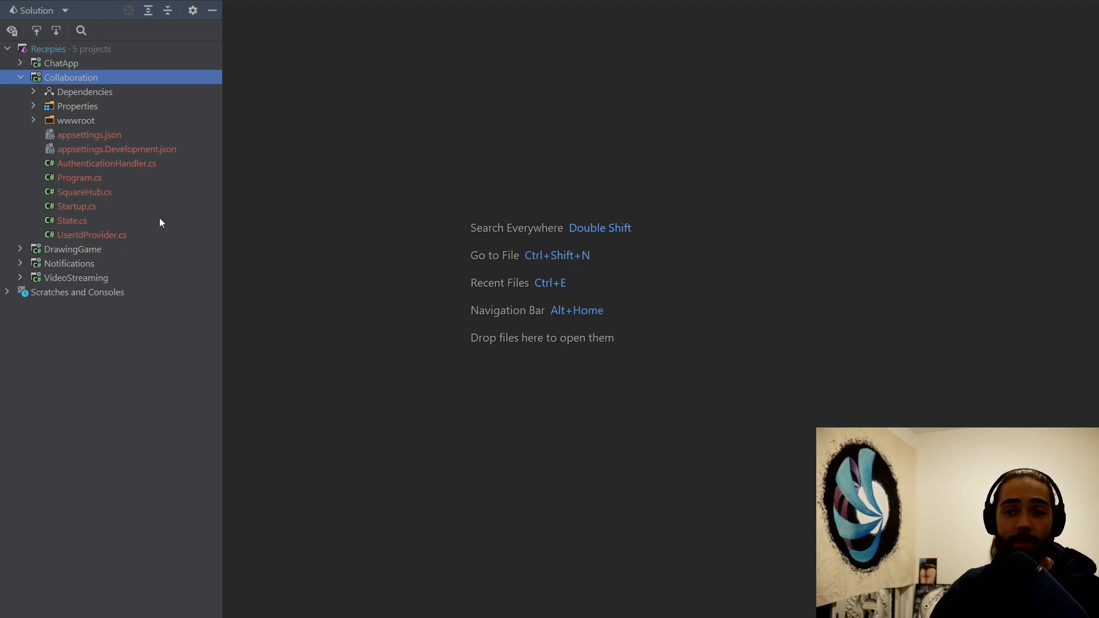
mouse_move(104, 214)
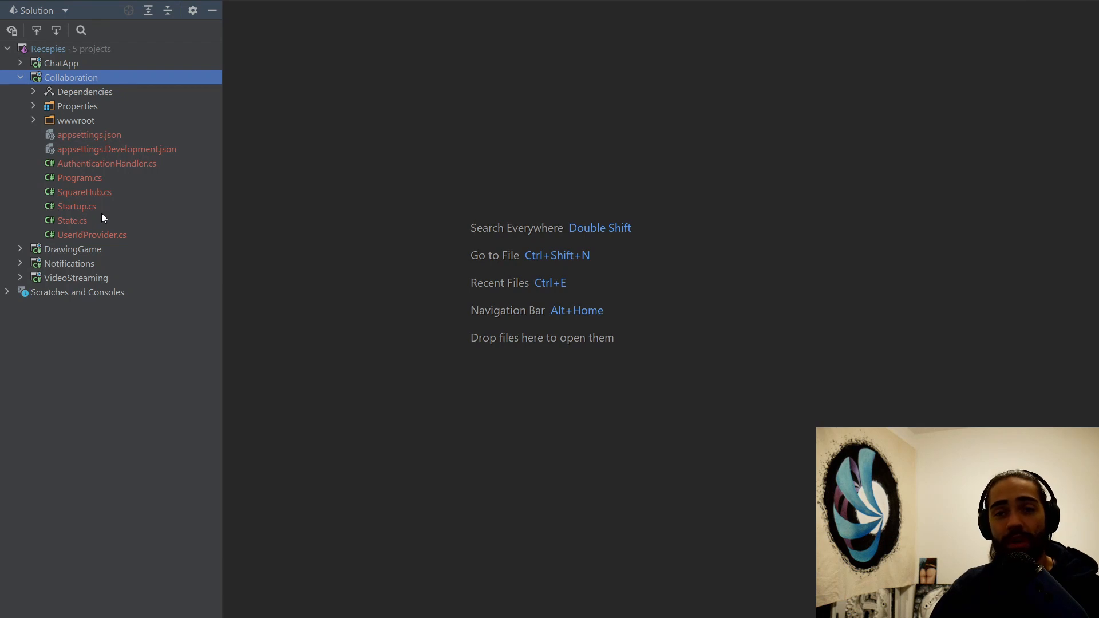
Review Startup.cs and AuthenticationHandler.cs, then close the handler to return to Startup
double_click(75, 206)
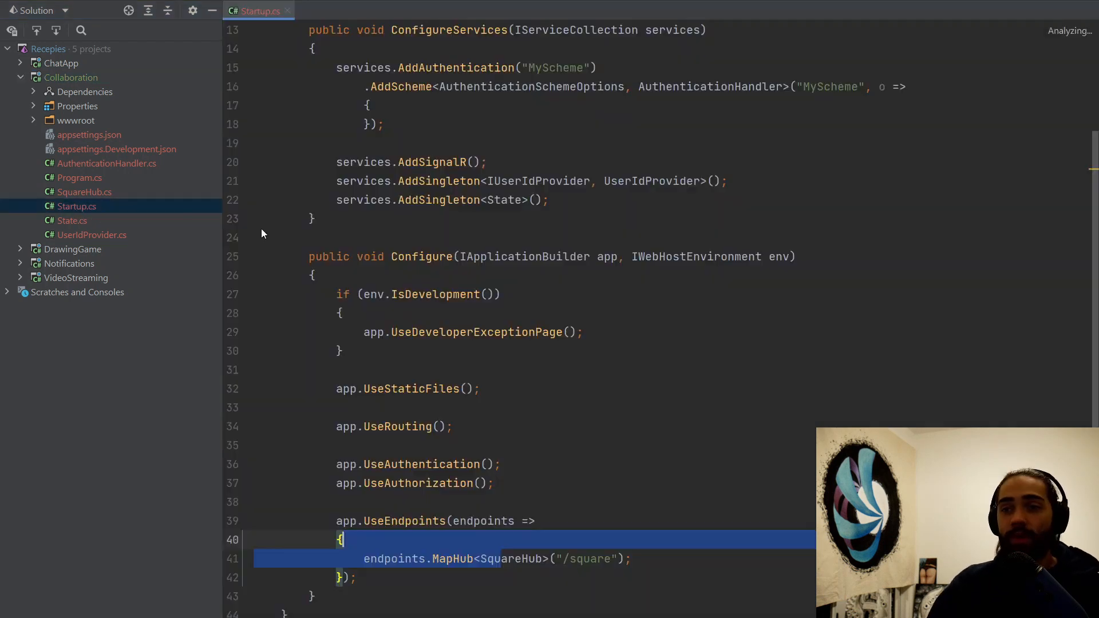
scroll(up, 3)
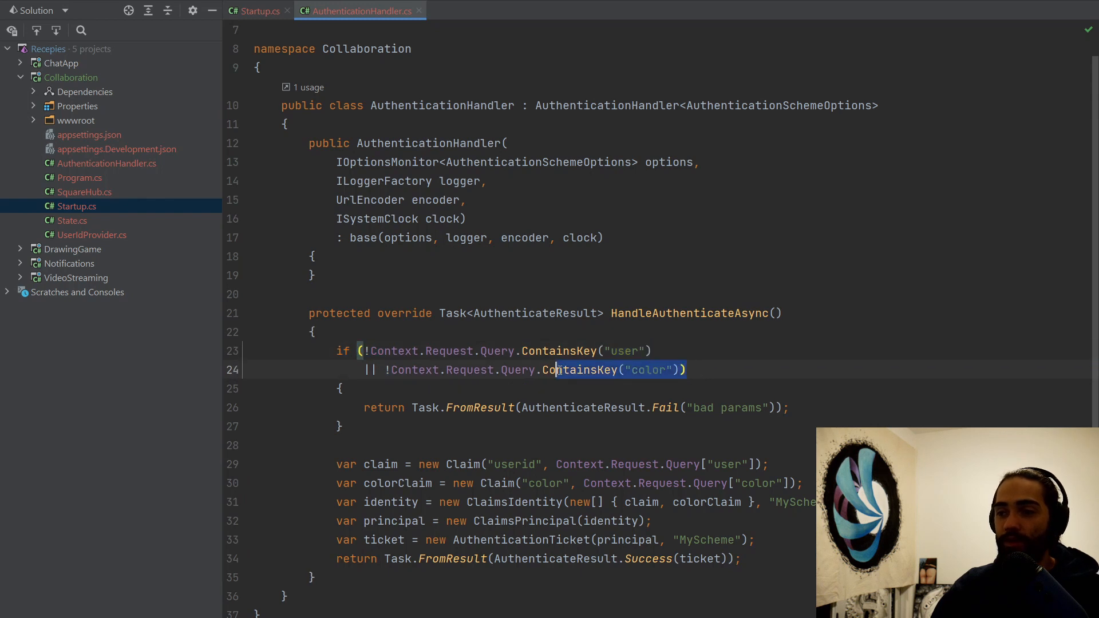
mouse_move(646, 314)
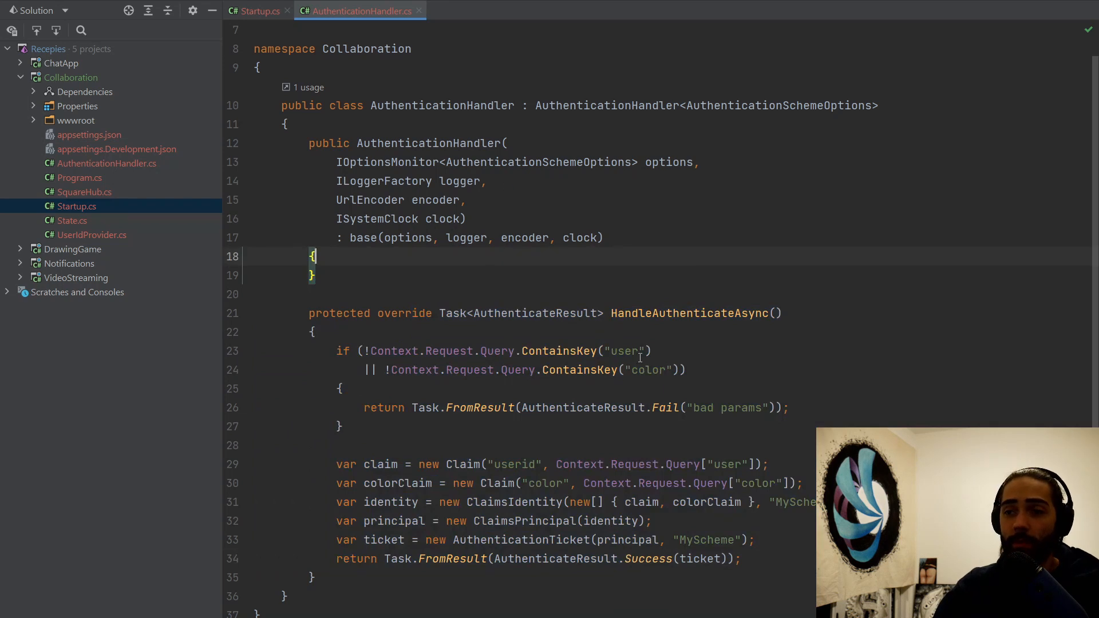
click(255, 11)
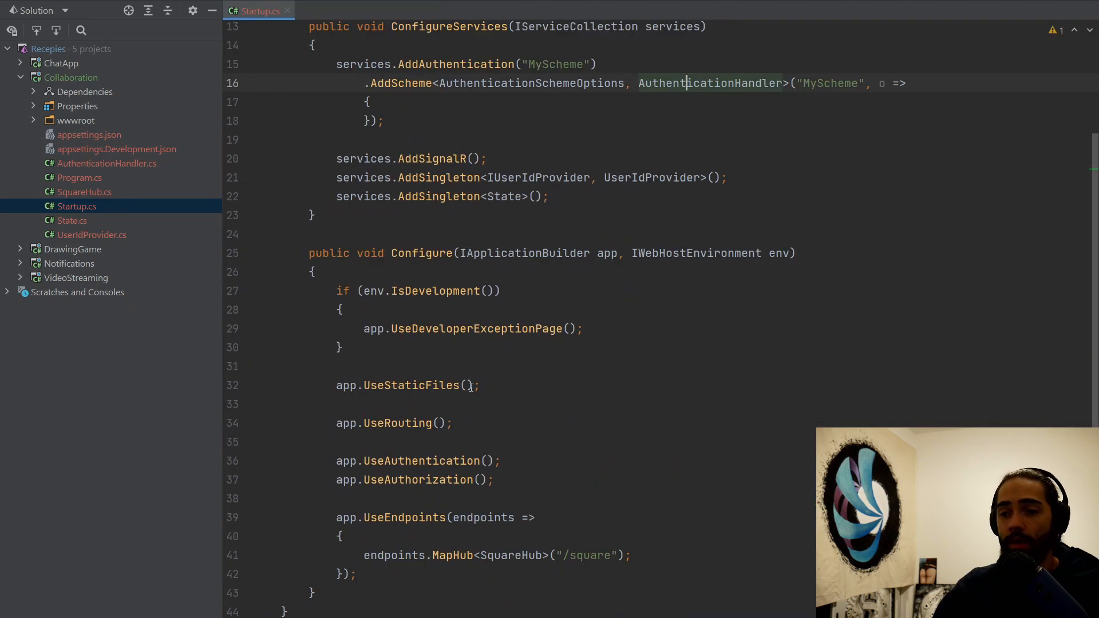
Scroll through Startup.cs to review the service and endpoint configuration
scroll(up, 3)
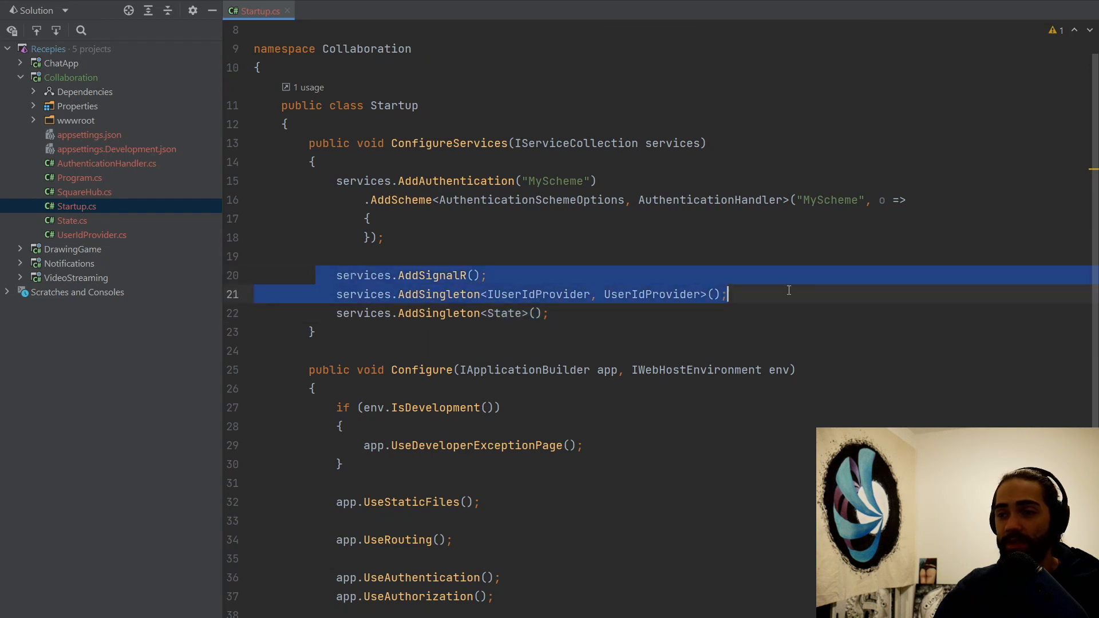
scroll(down, 3)
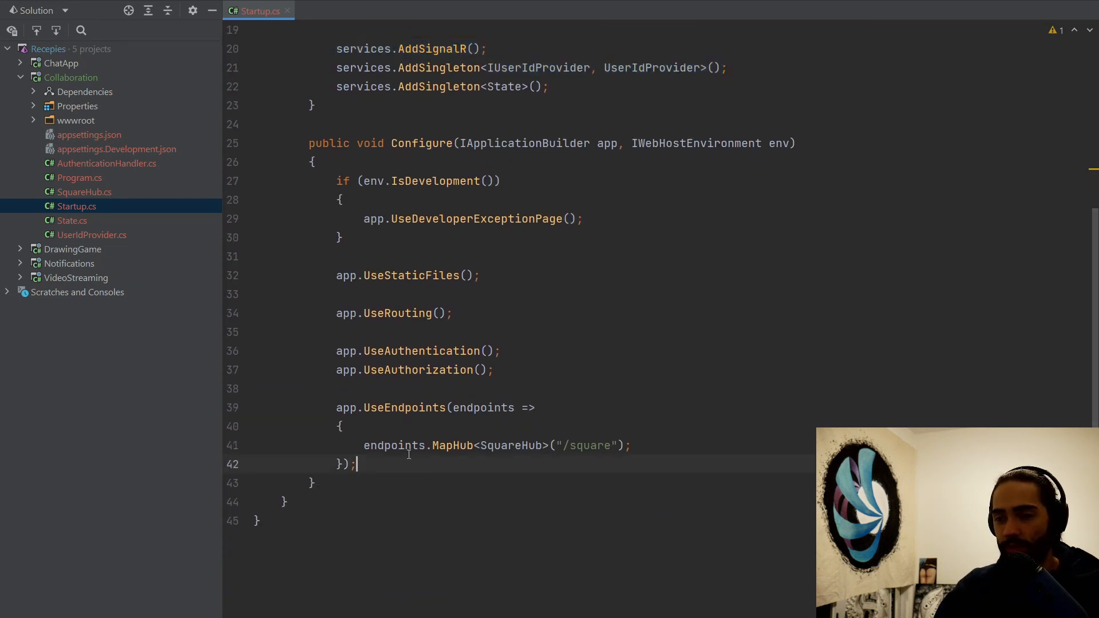
scroll(up, 3)
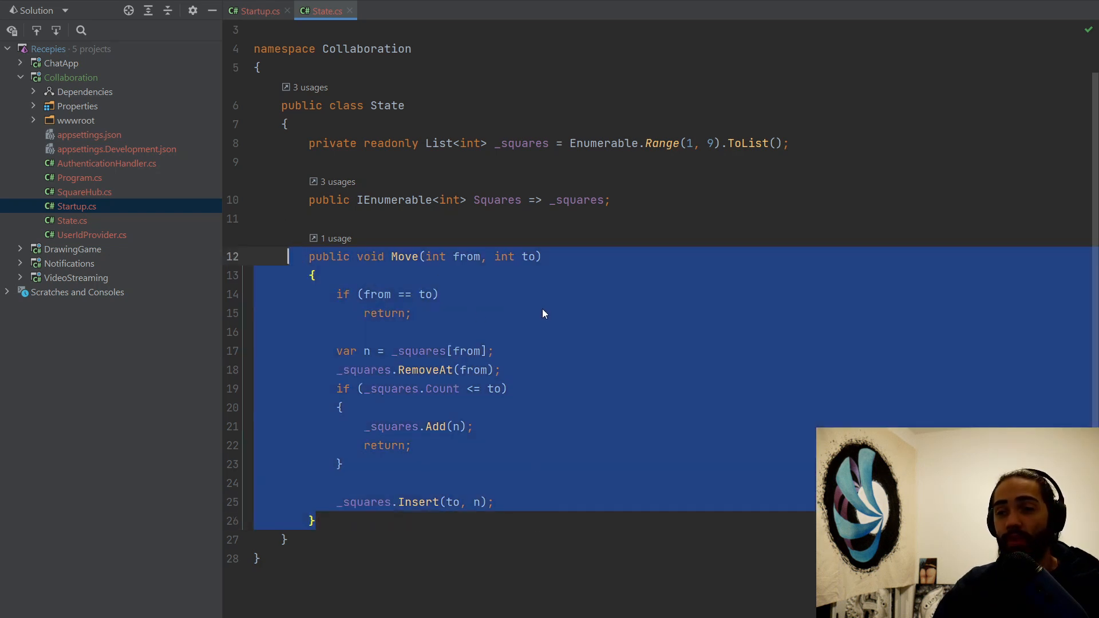
click(413, 445)
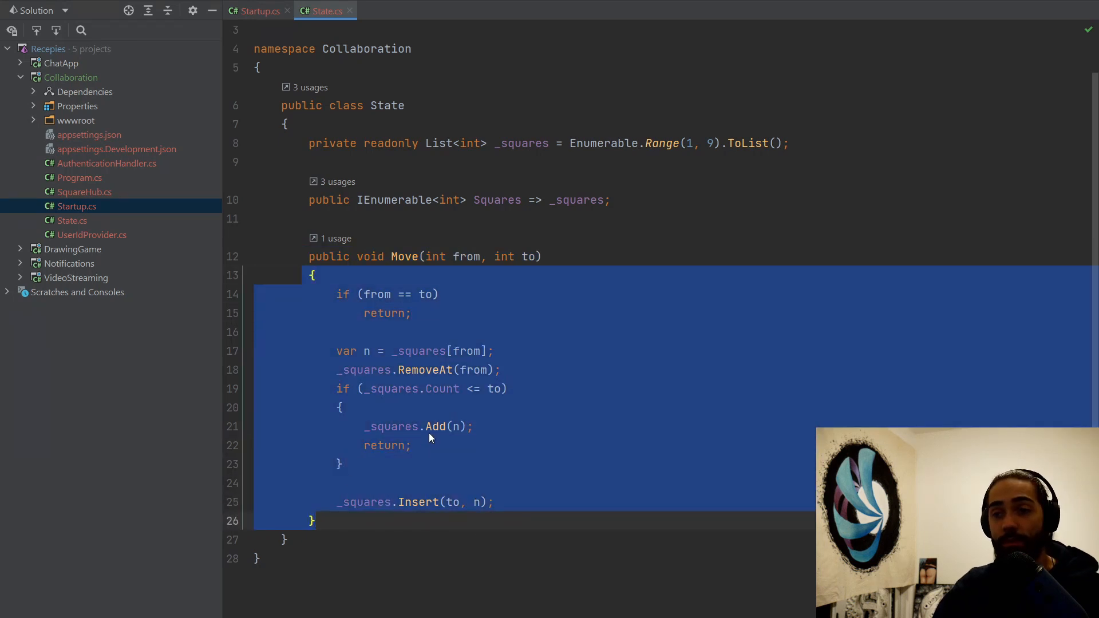
mouse_move(568, 432)
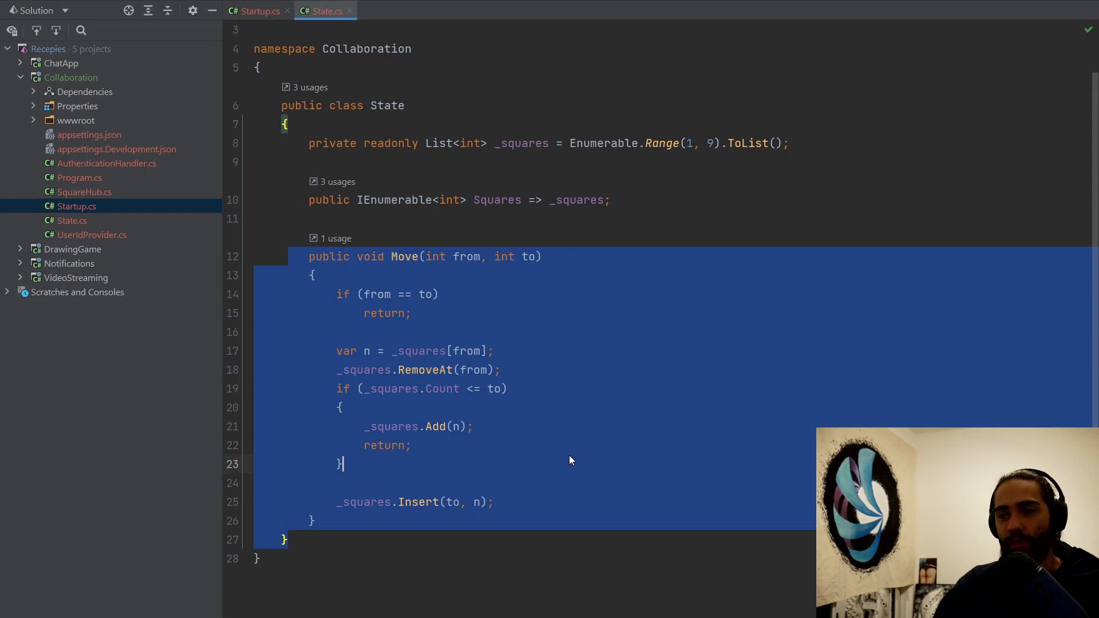
Review SquareHub.cs, highlighting the UserDragEvent record and EndDrag method
click(336, 10)
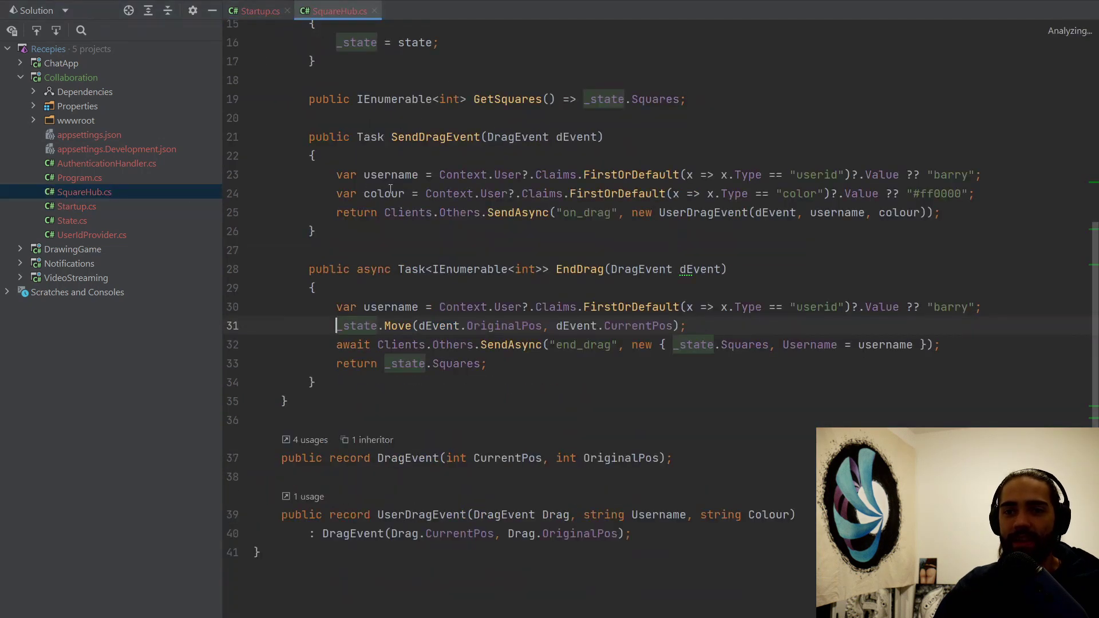
scroll(up, 3)
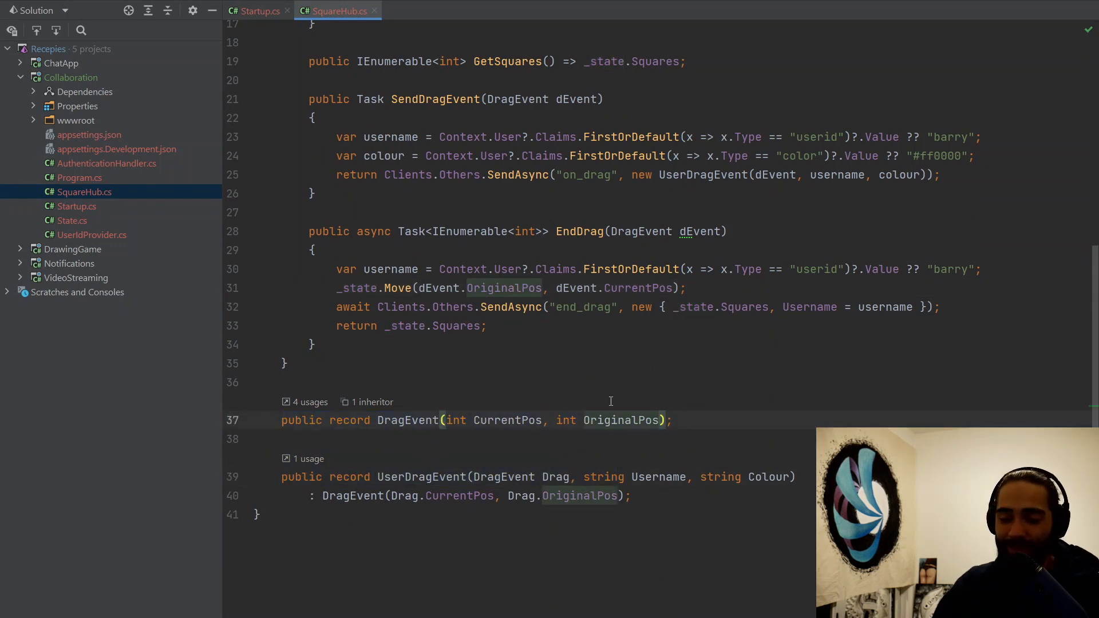
double_click(407, 420)
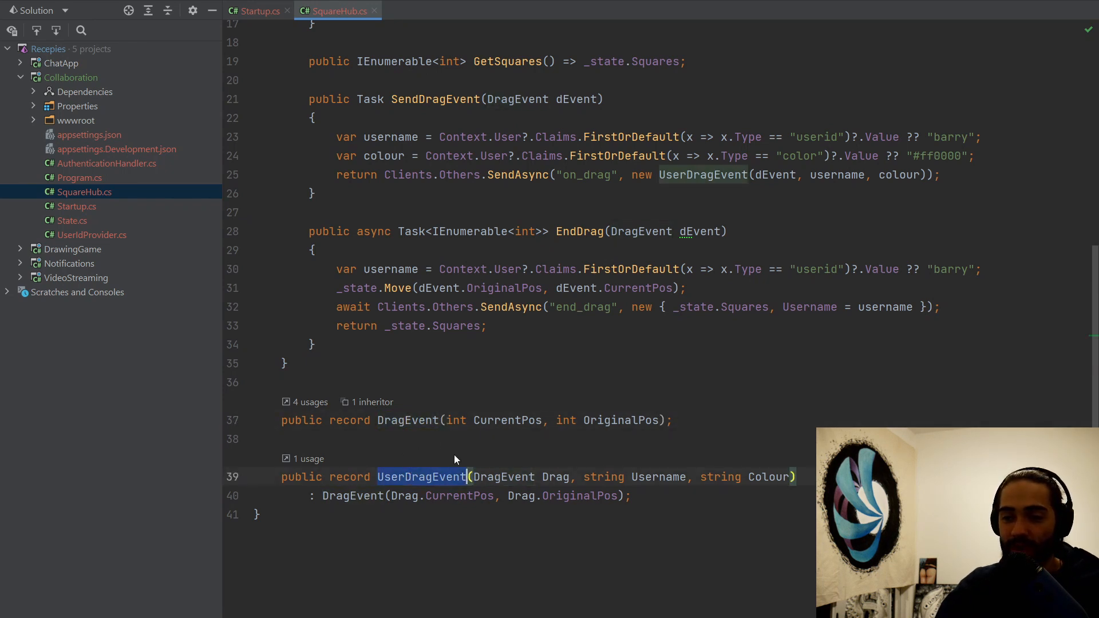
click(408, 420)
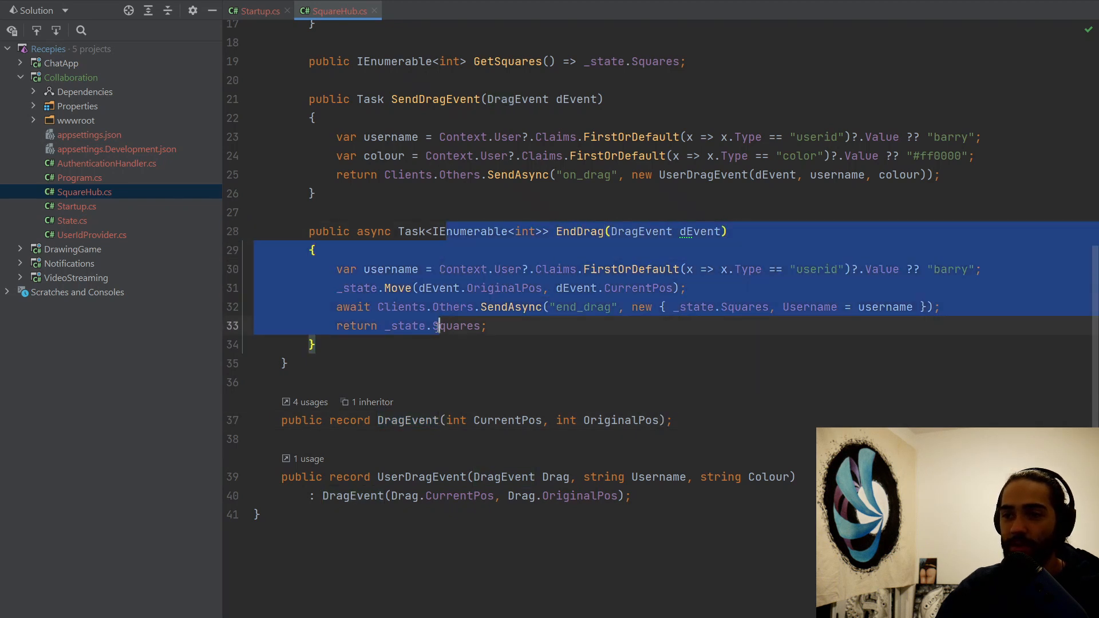
click(488, 326)
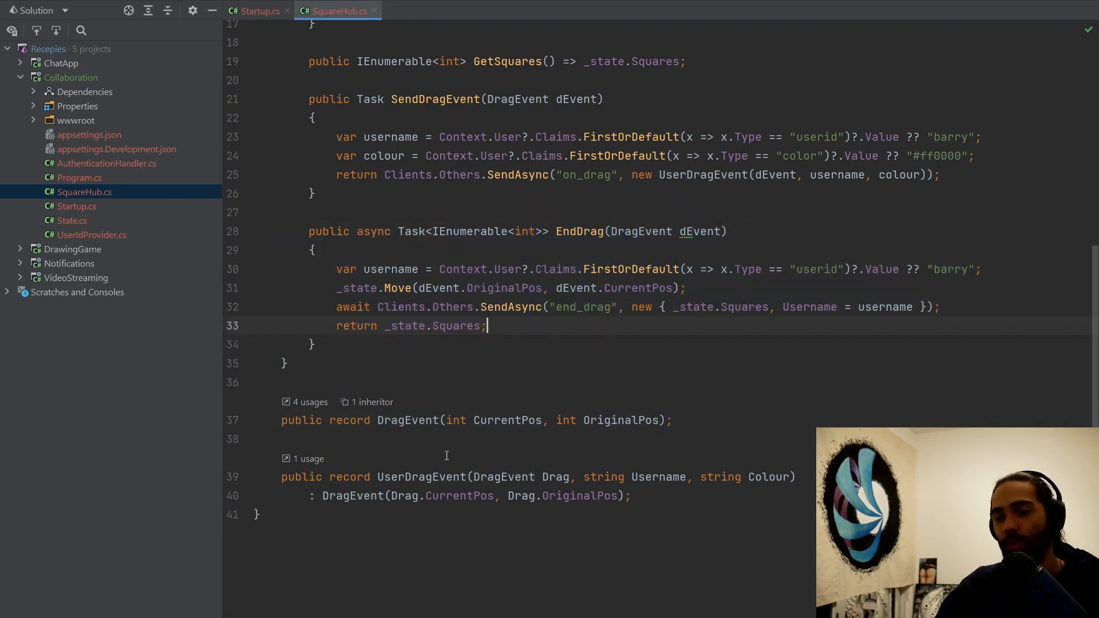
double_click(421, 477)
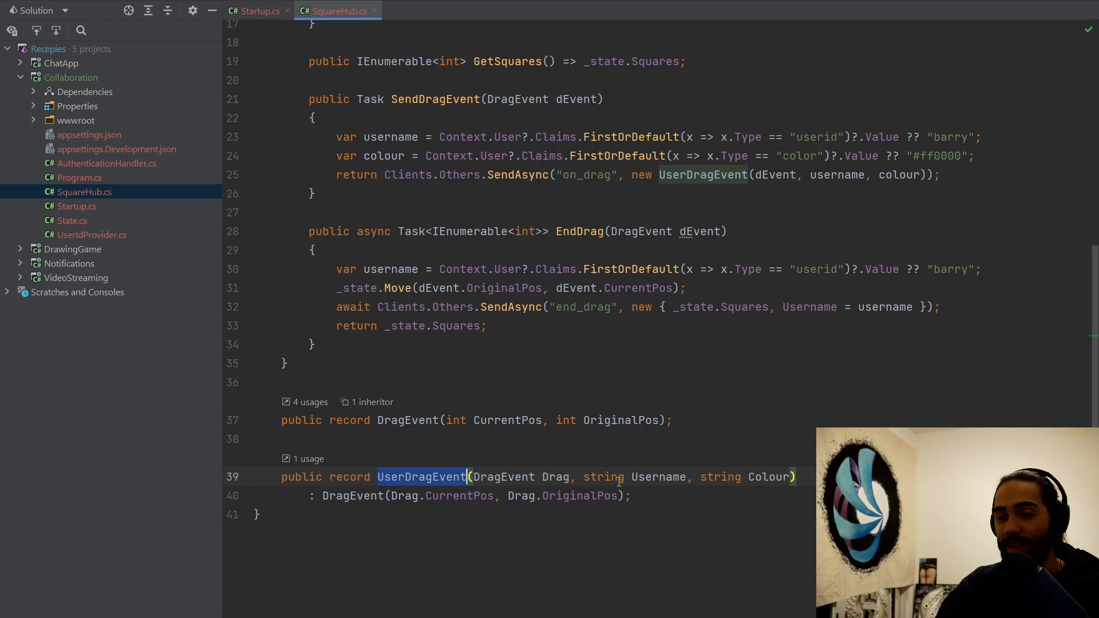
click(421, 194)
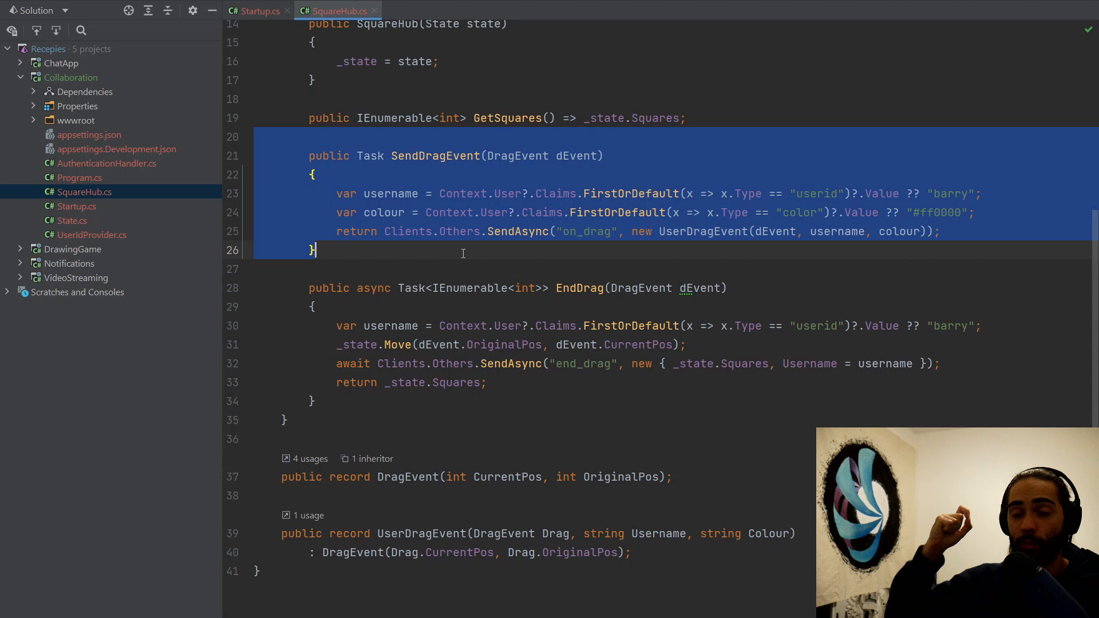
Highlight the drag-handling methods, GetSquares and the constructor in SquareHub
click(487, 382)
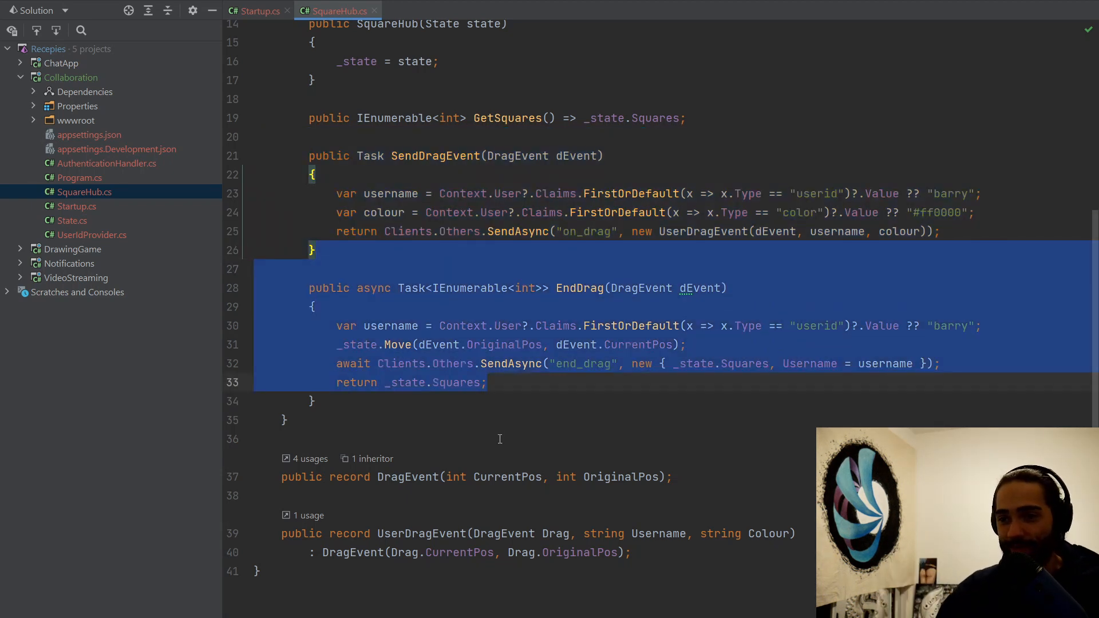
mouse_move(694, 288)
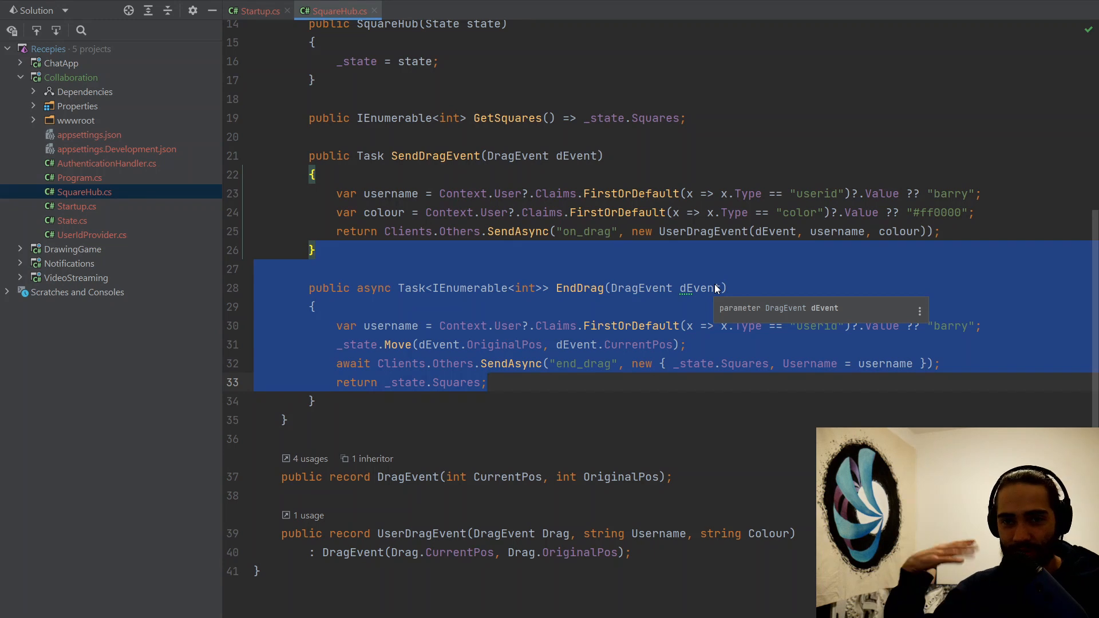
click(520, 420)
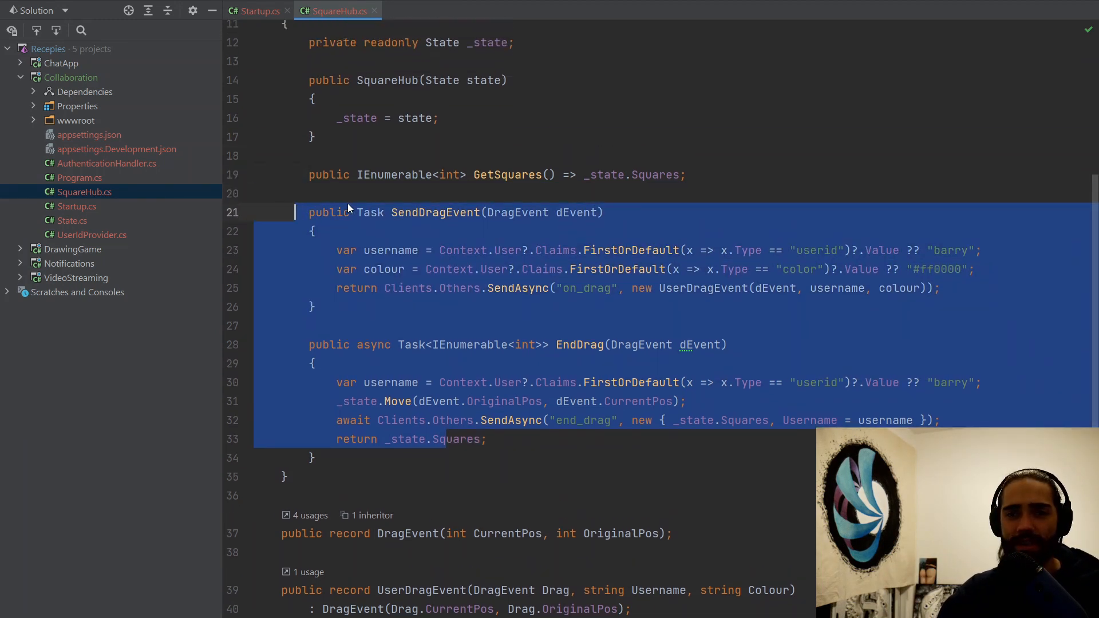
click(686, 174)
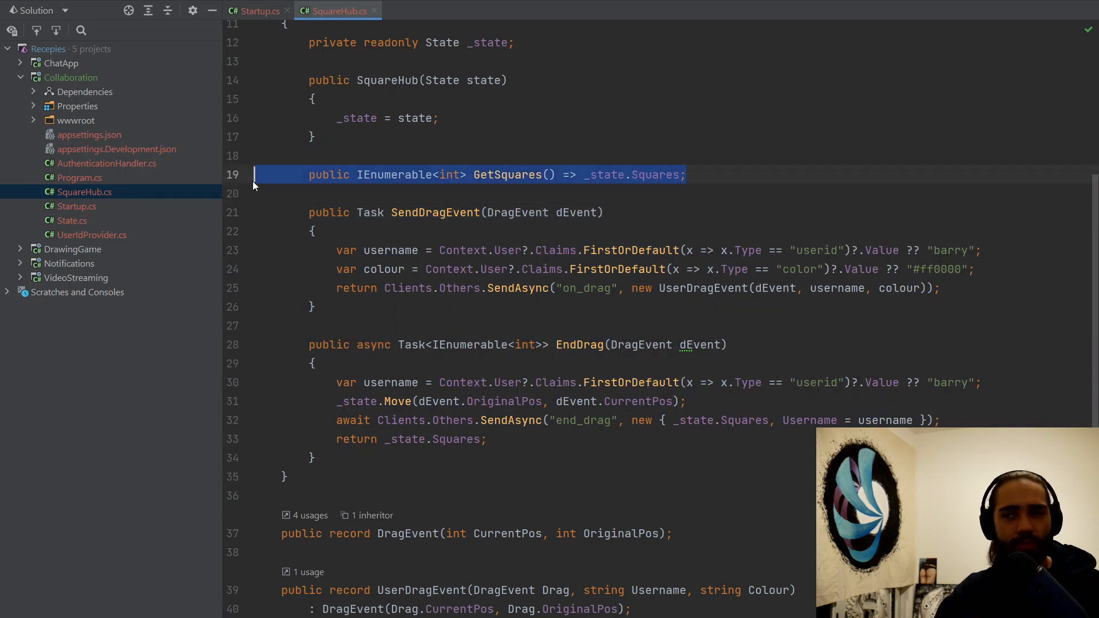
click(702, 194)
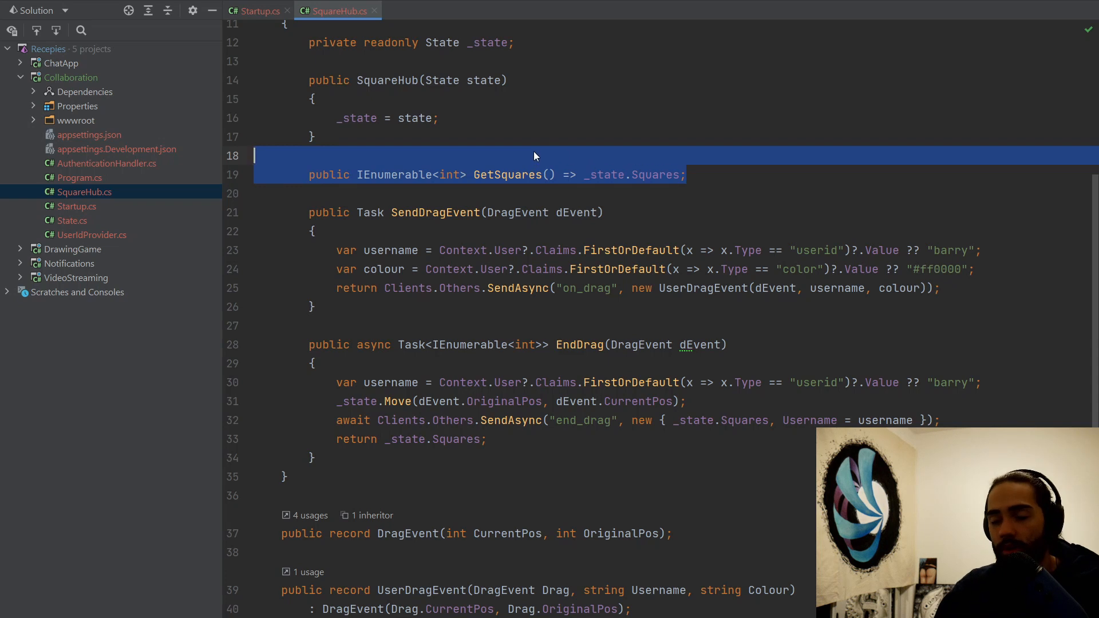
mouse_move(473, 161)
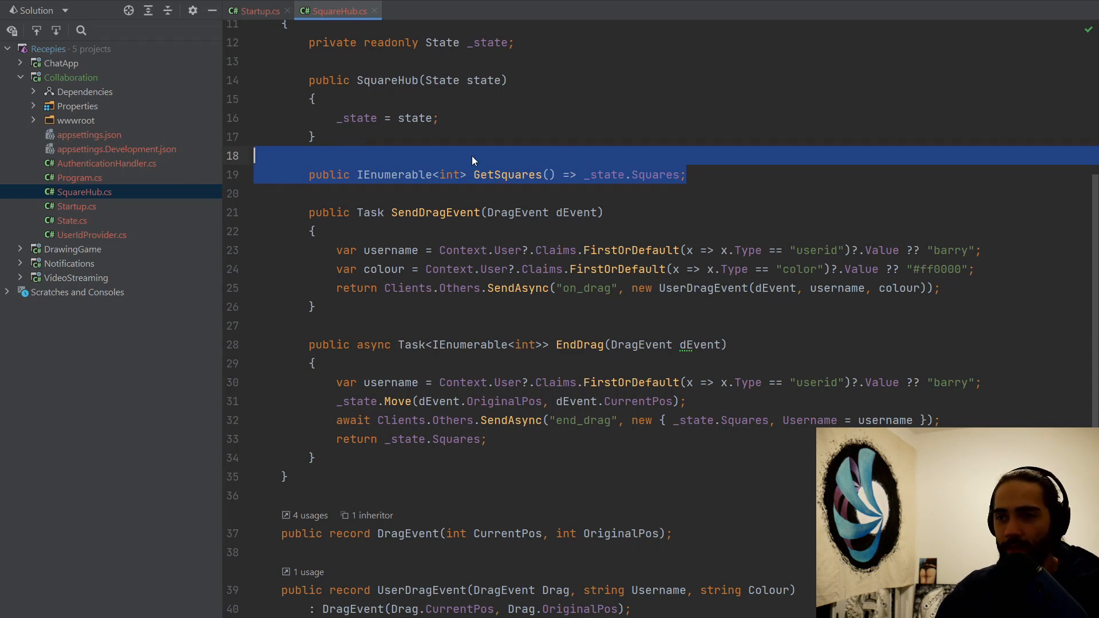
click(558, 136)
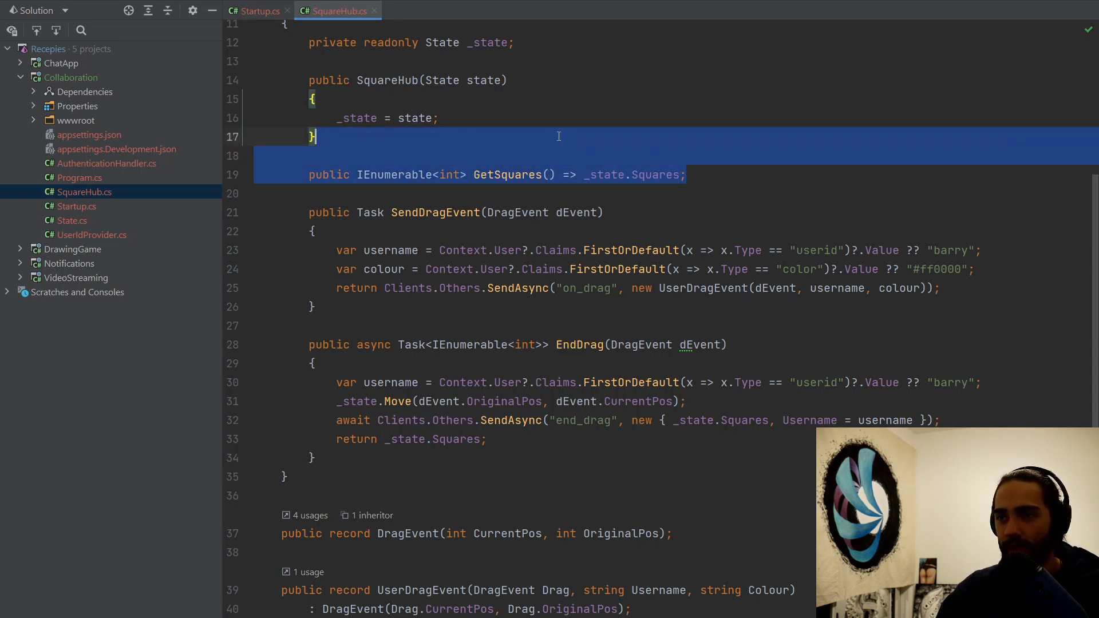
click(704, 165)
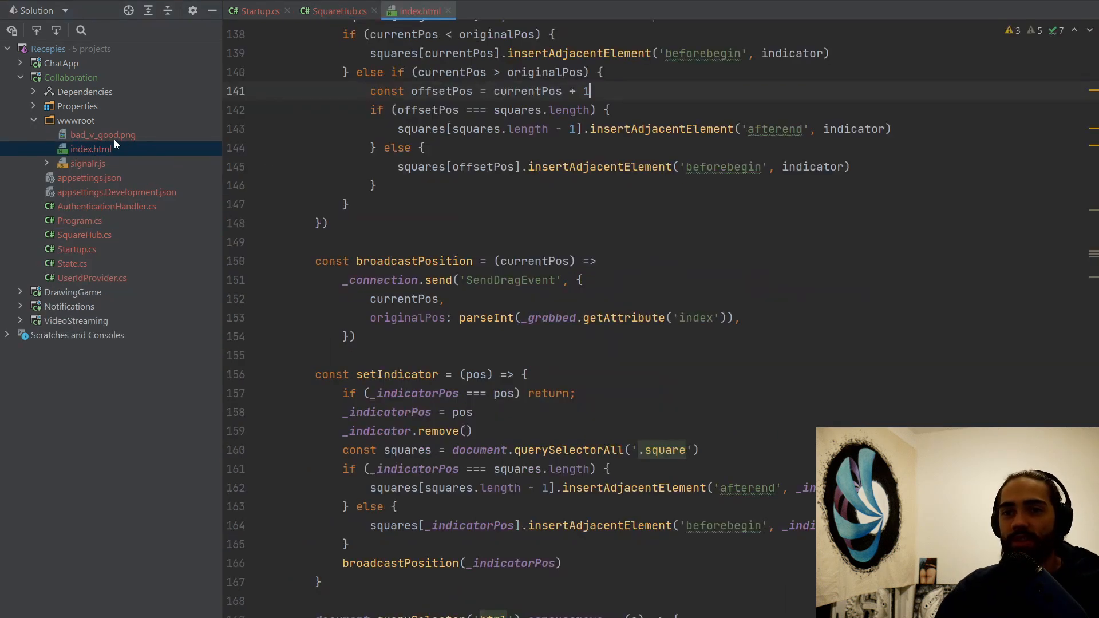
Walk through index.html down to drawSquares, then switch to State.cs
scroll(up, 3)
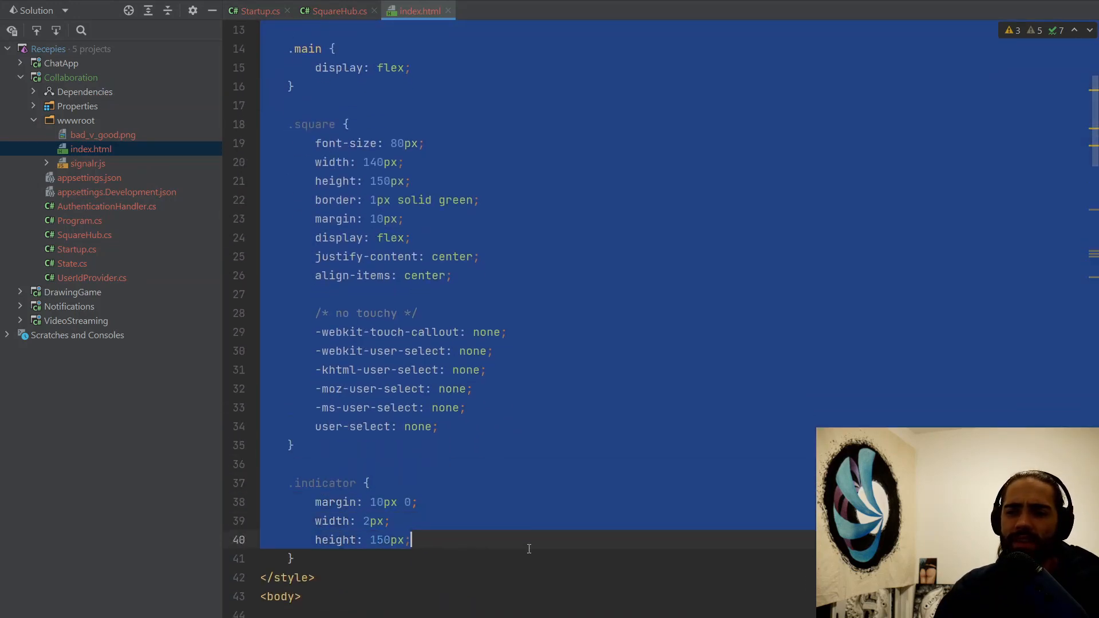
scroll(down, 3)
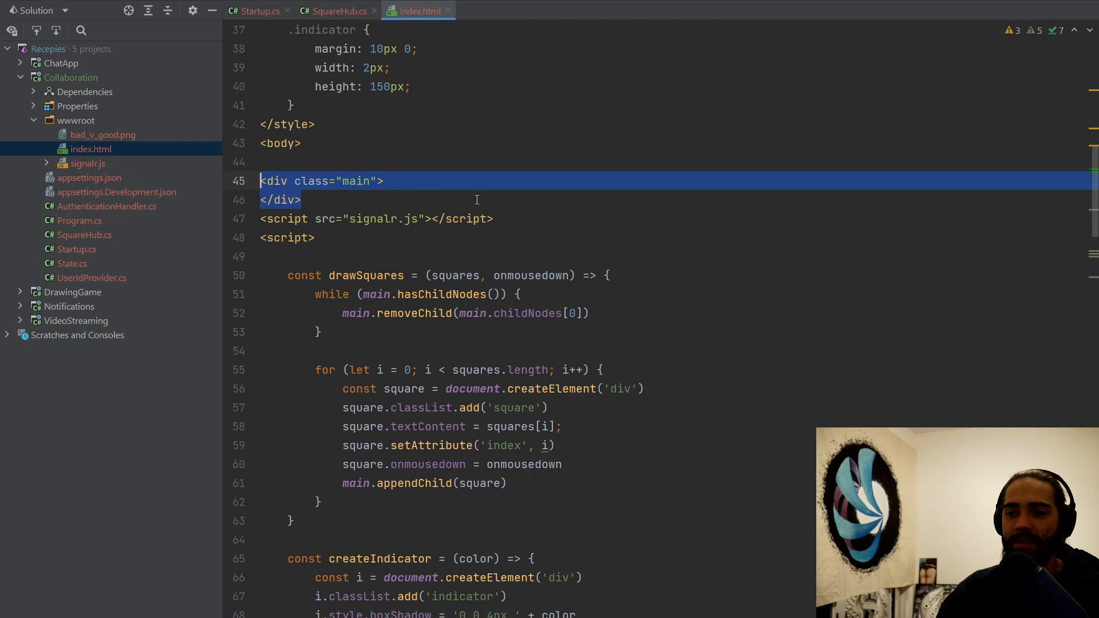
double_click(366, 217)
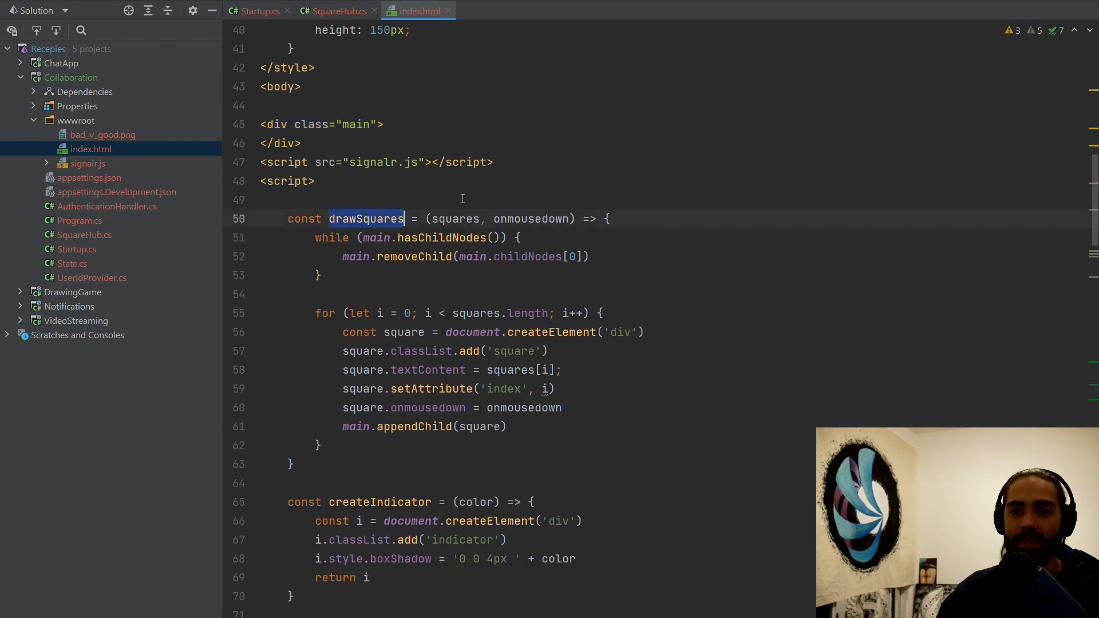
click(72, 264)
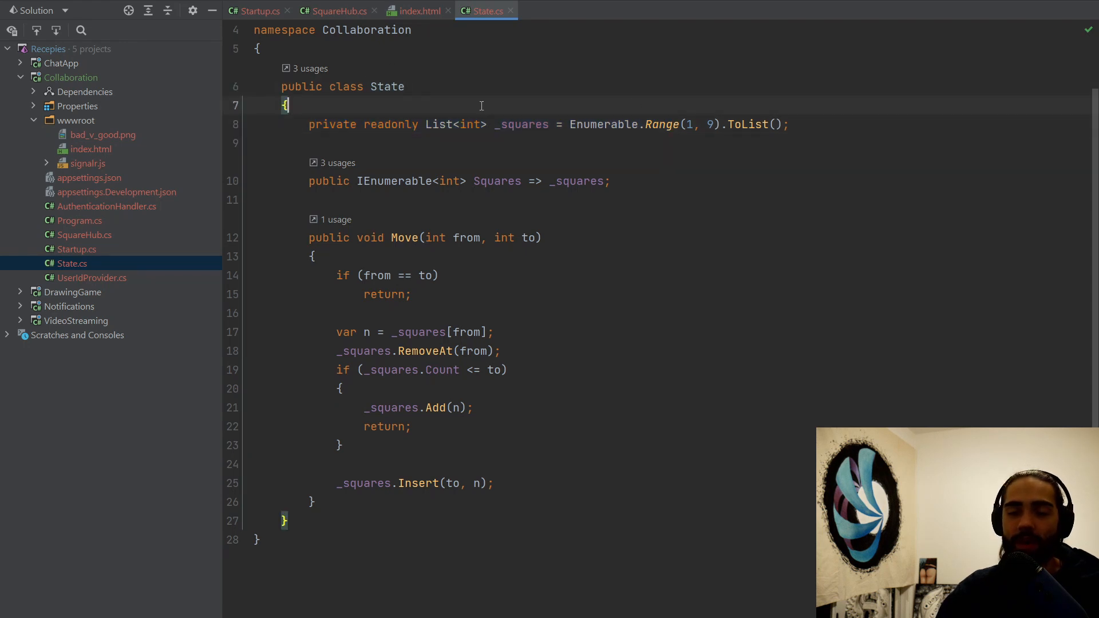
mouse_move(426, 33)
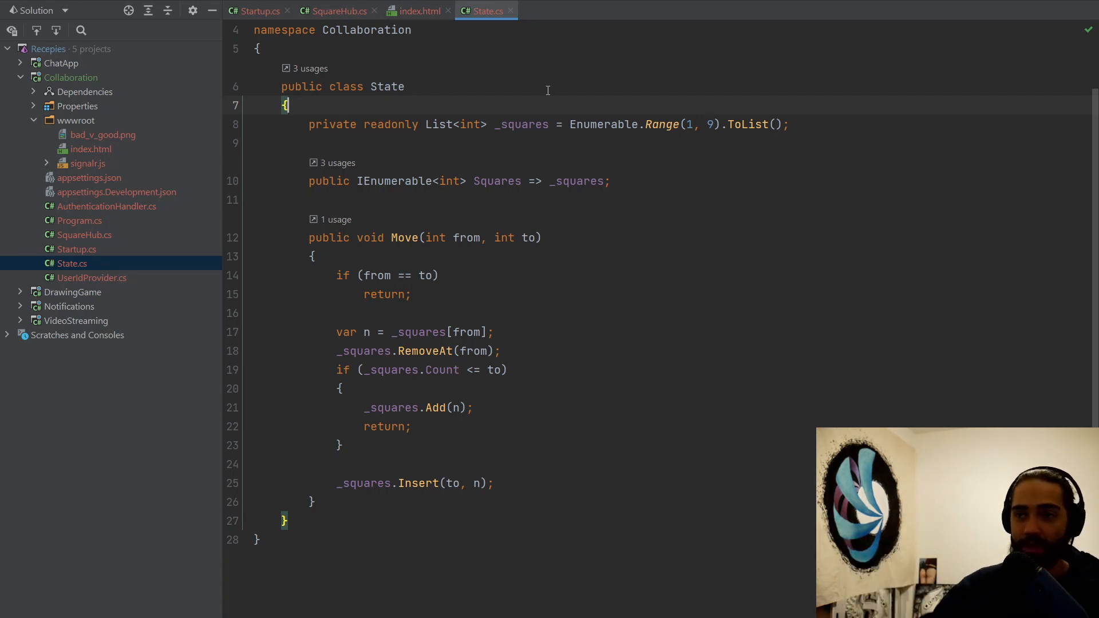
Switch back to the index.html tab with drawSquares in view
click(417, 11)
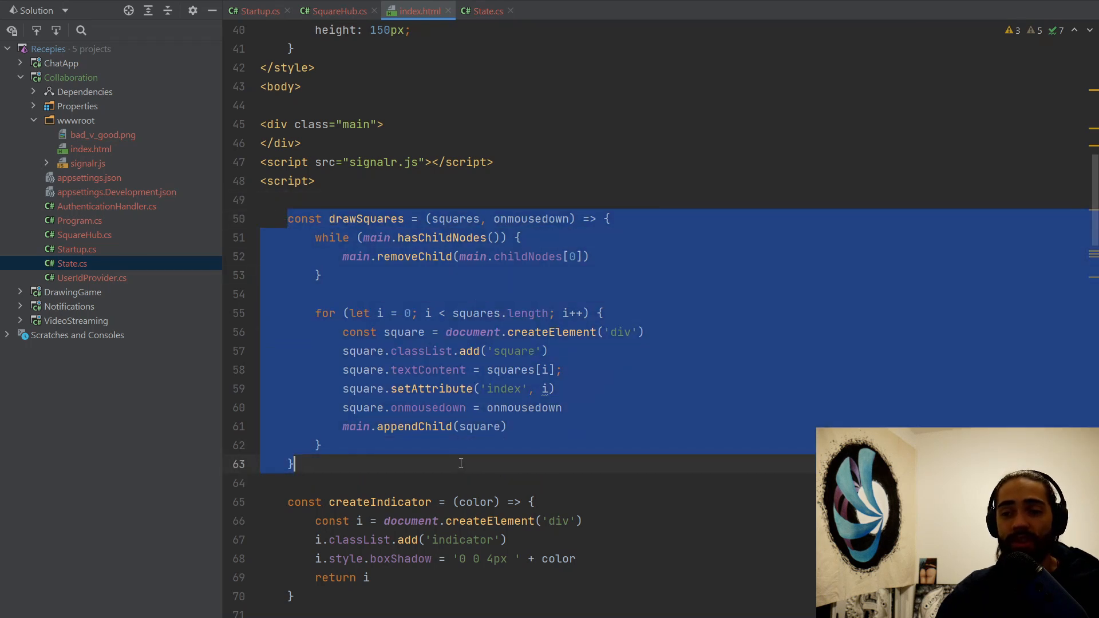
mouse_move(454, 447)
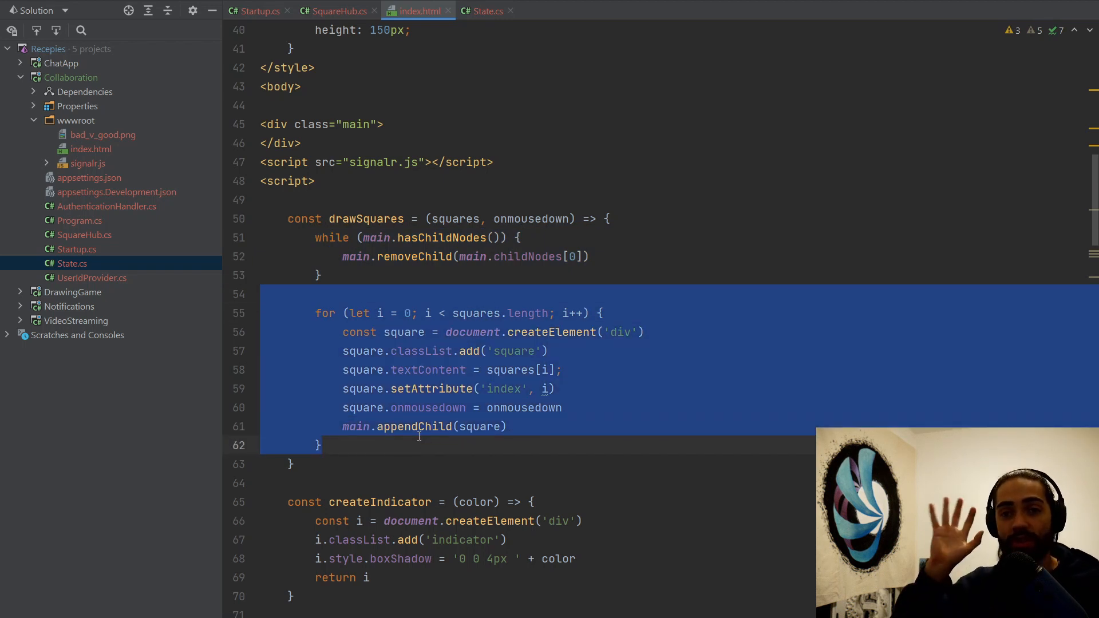
Highlight drawSquares, scroll past createIndicator and bring the Brave demo window forward
click(418, 332)
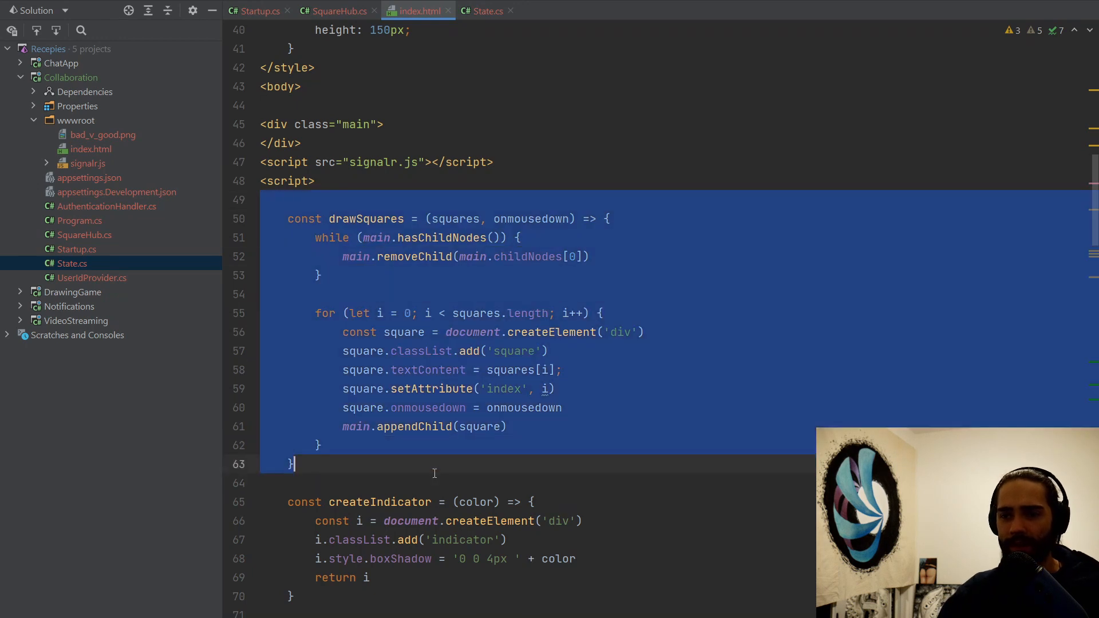
scroll(down, 3)
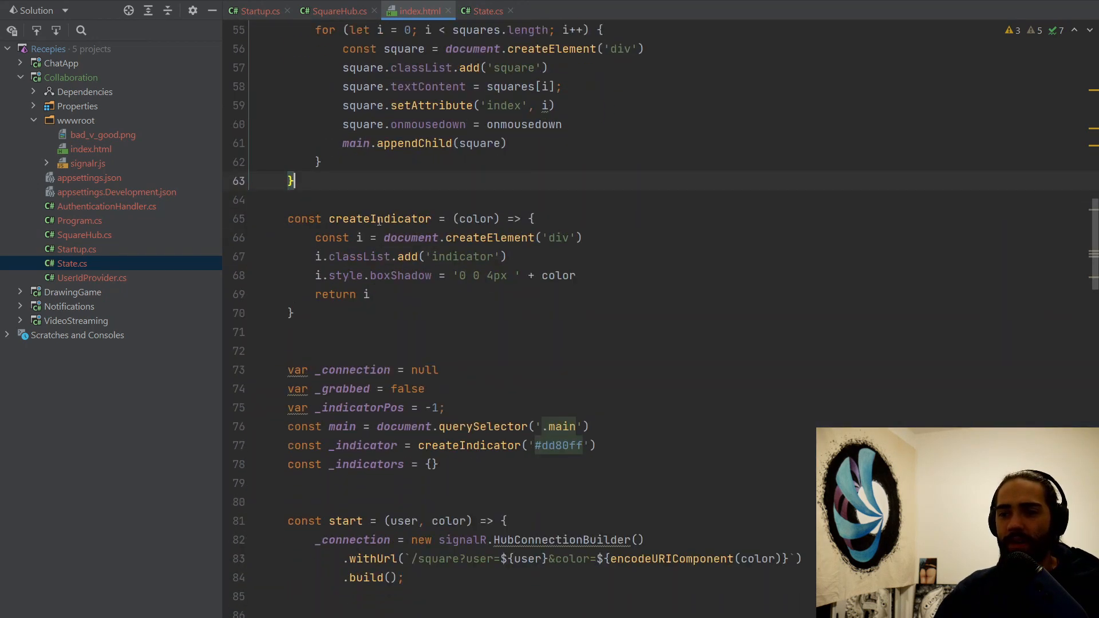
click(388, 311)
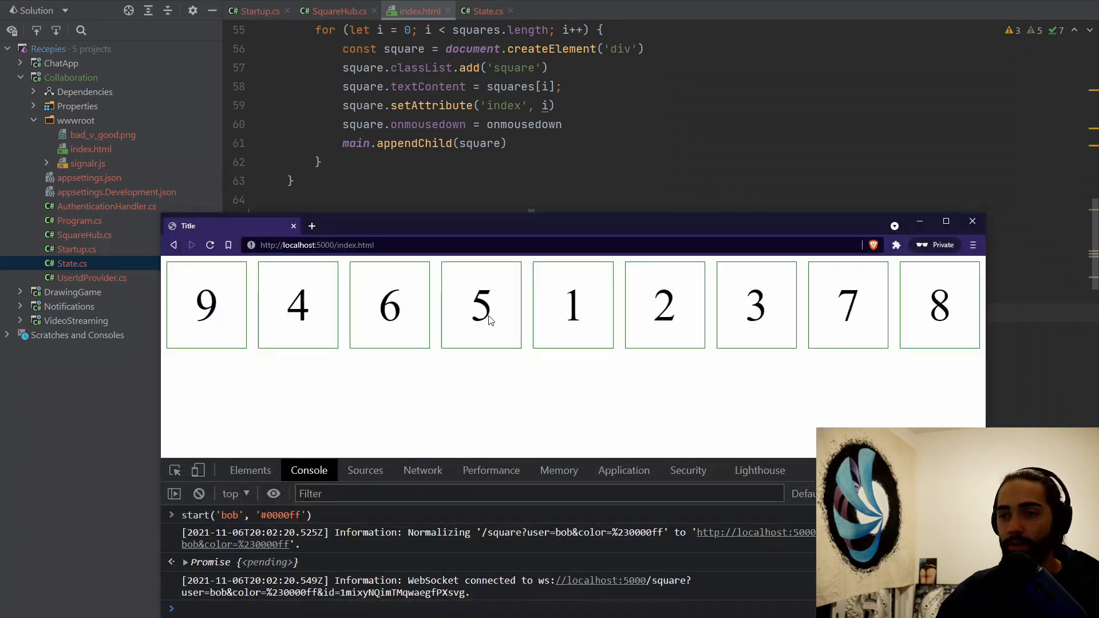
Grab square 5 in the Brave demo to start dragging it out of the row
click(479, 305)
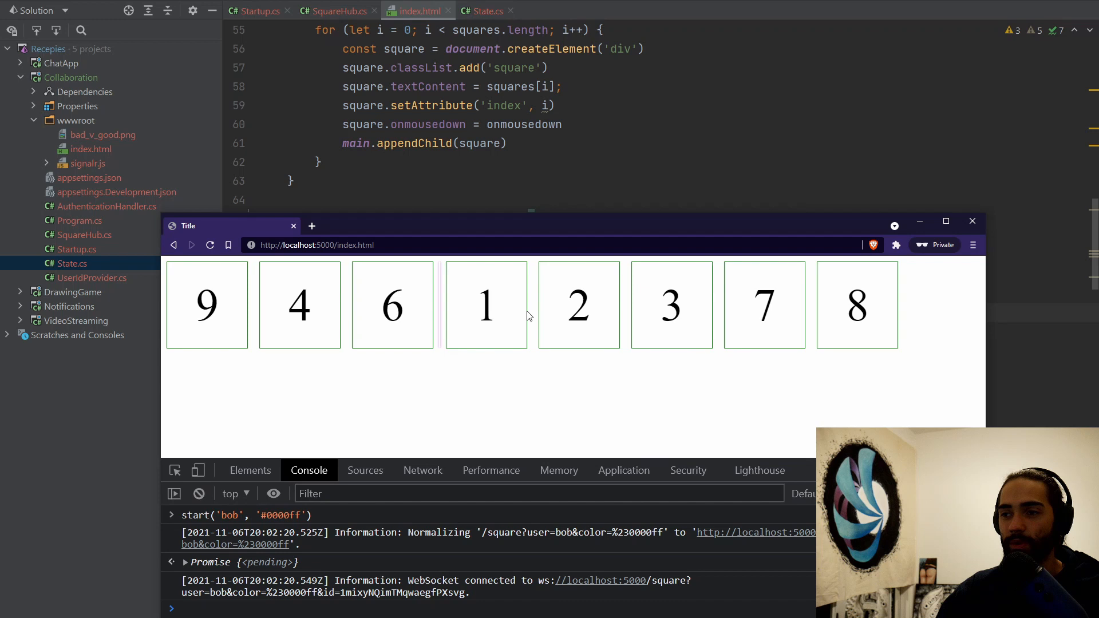
mouse_move(420, 320)
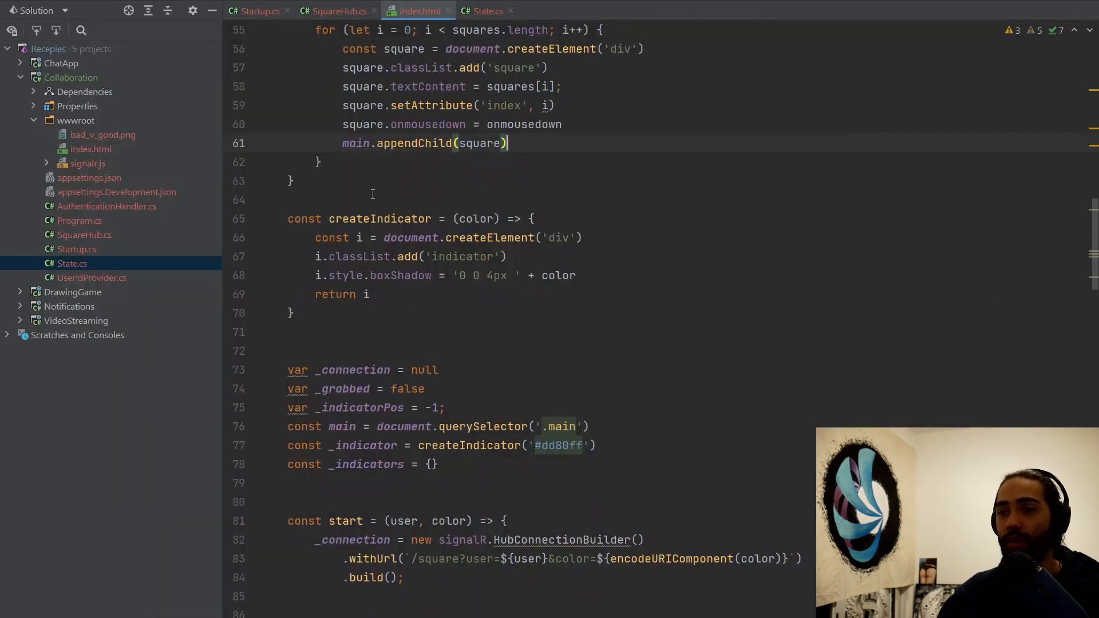
scroll(down, 3)
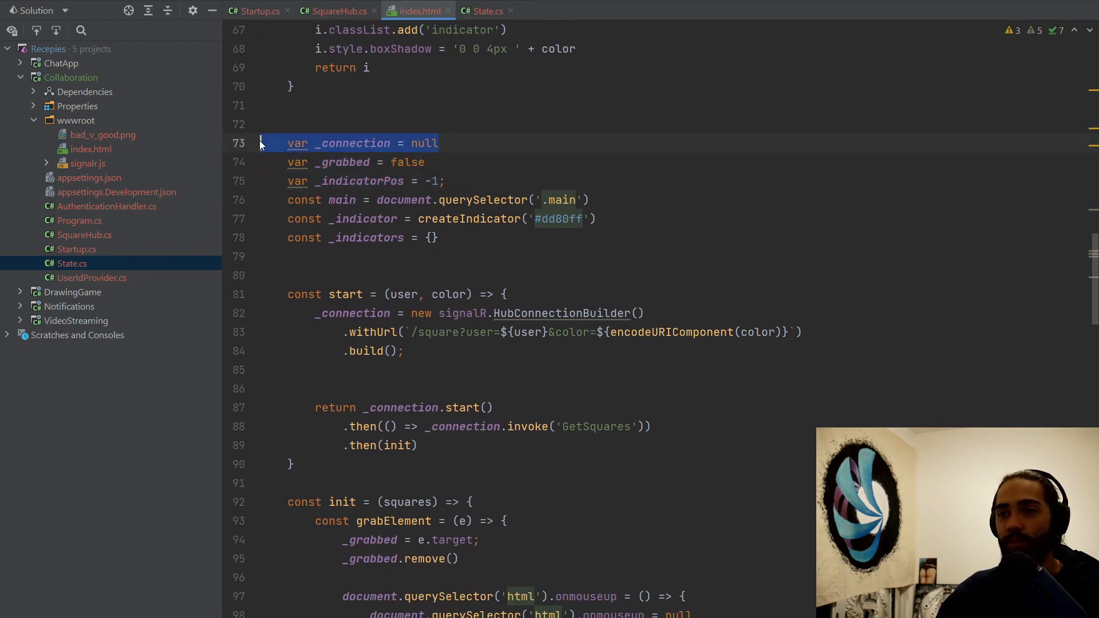
click(445, 181)
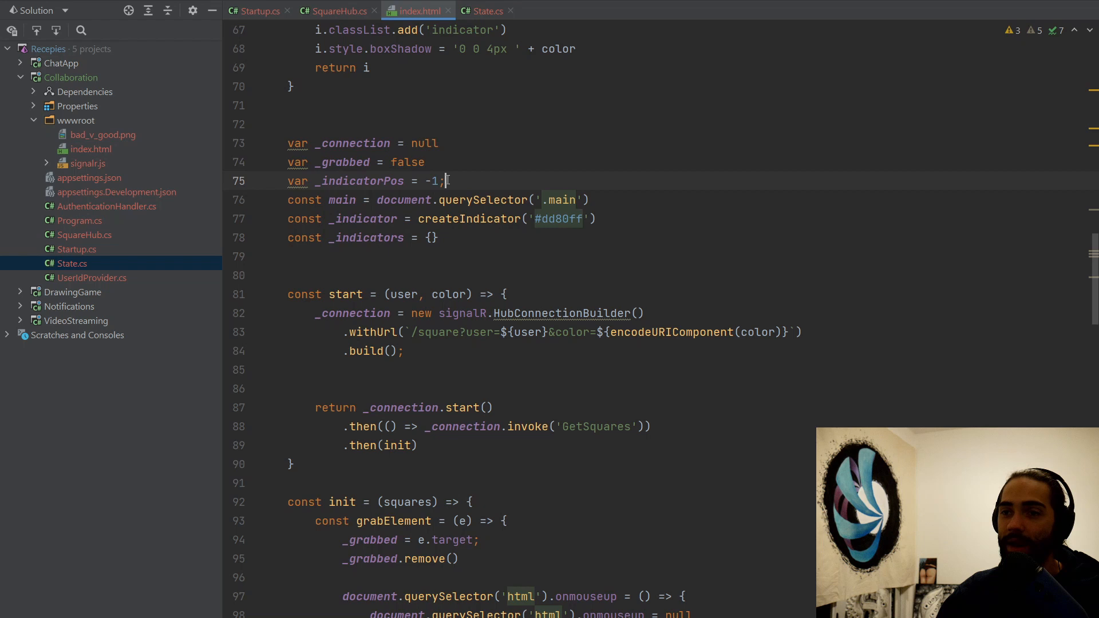
mouse_move(525, 174)
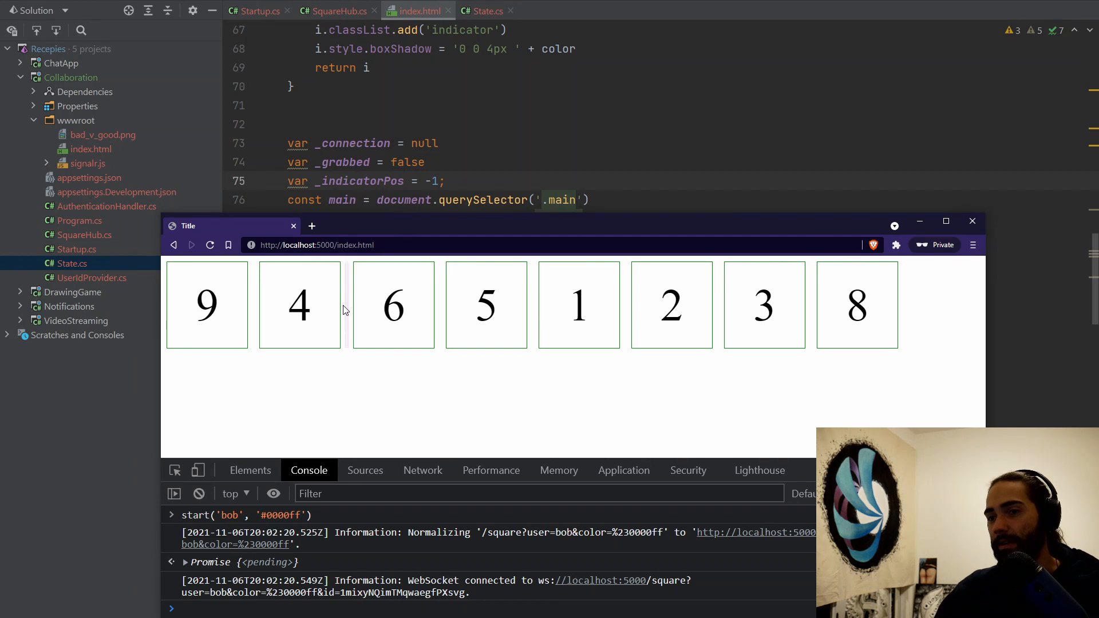
mouse_move(526, 321)
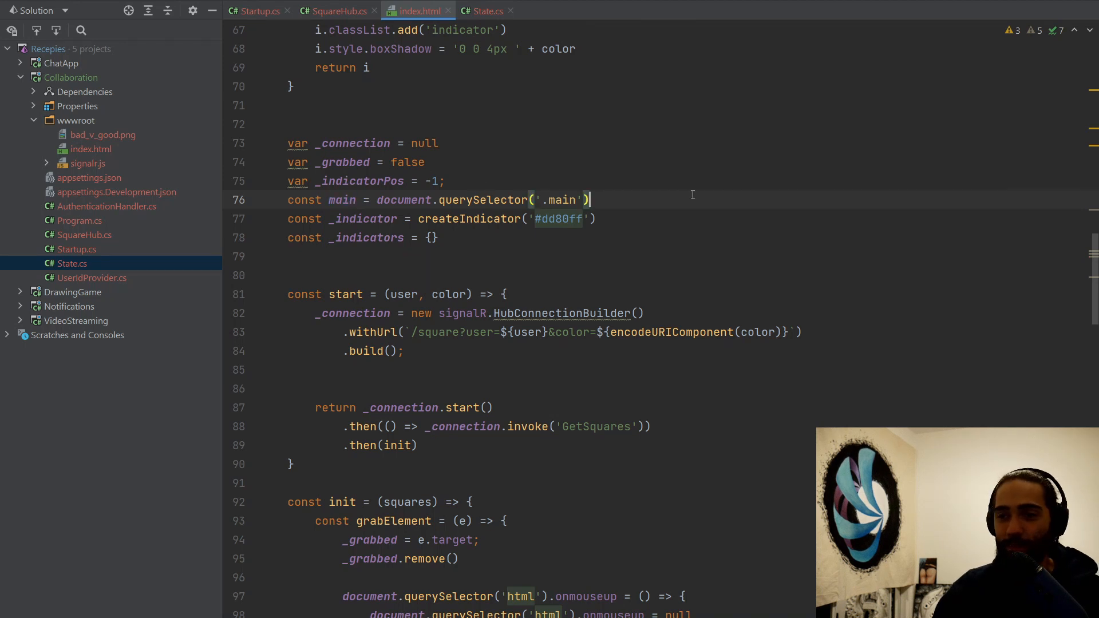
mouse_move(608, 219)
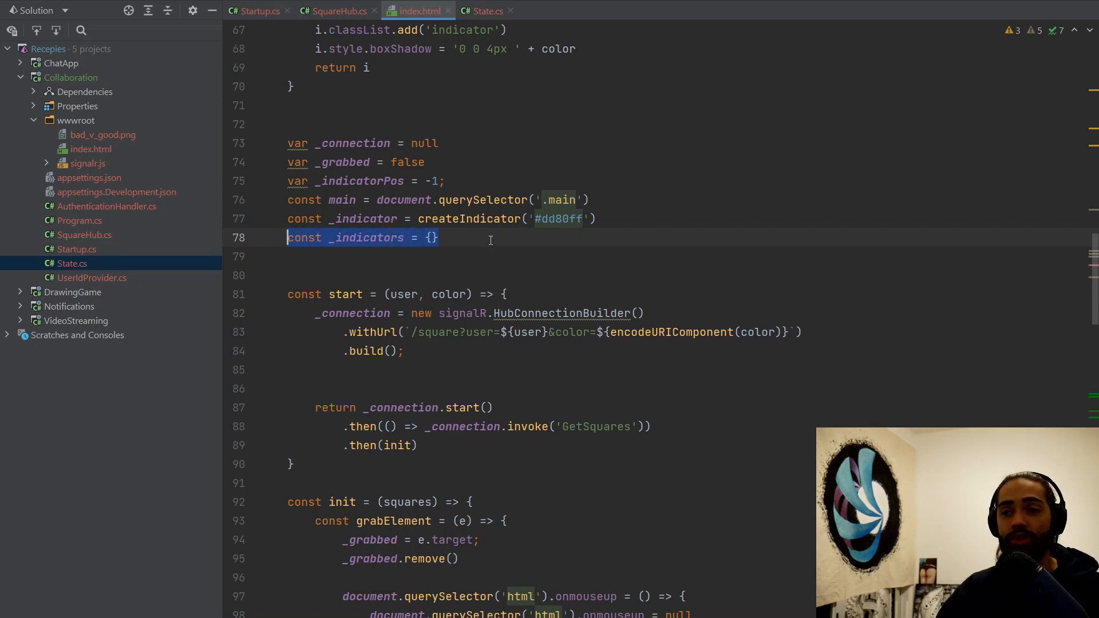
mouse_move(490, 239)
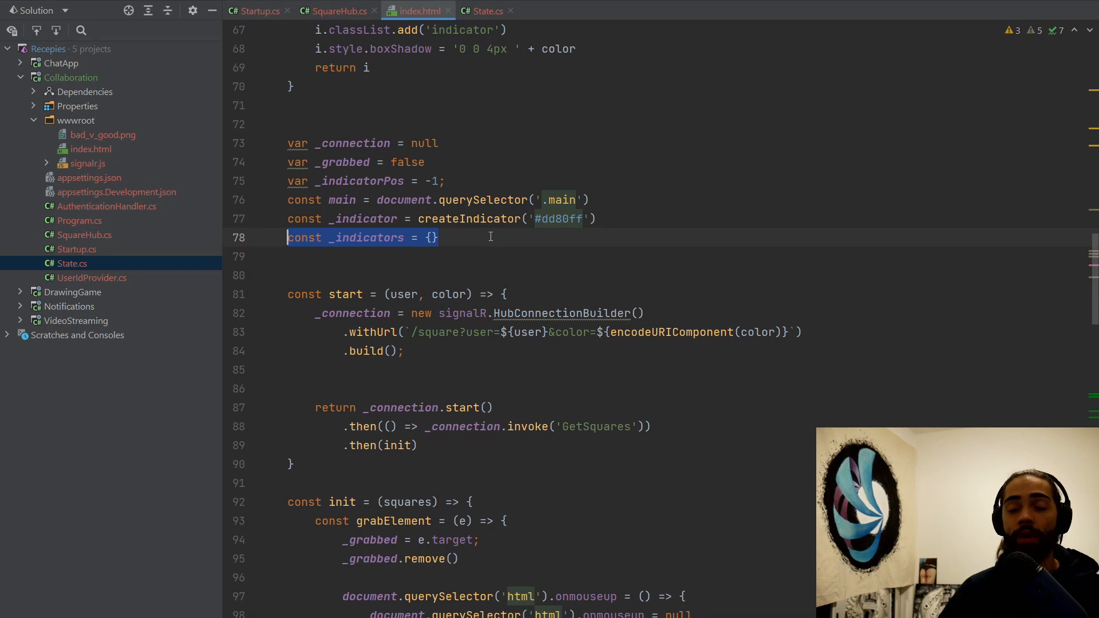
mouse_move(490, 200)
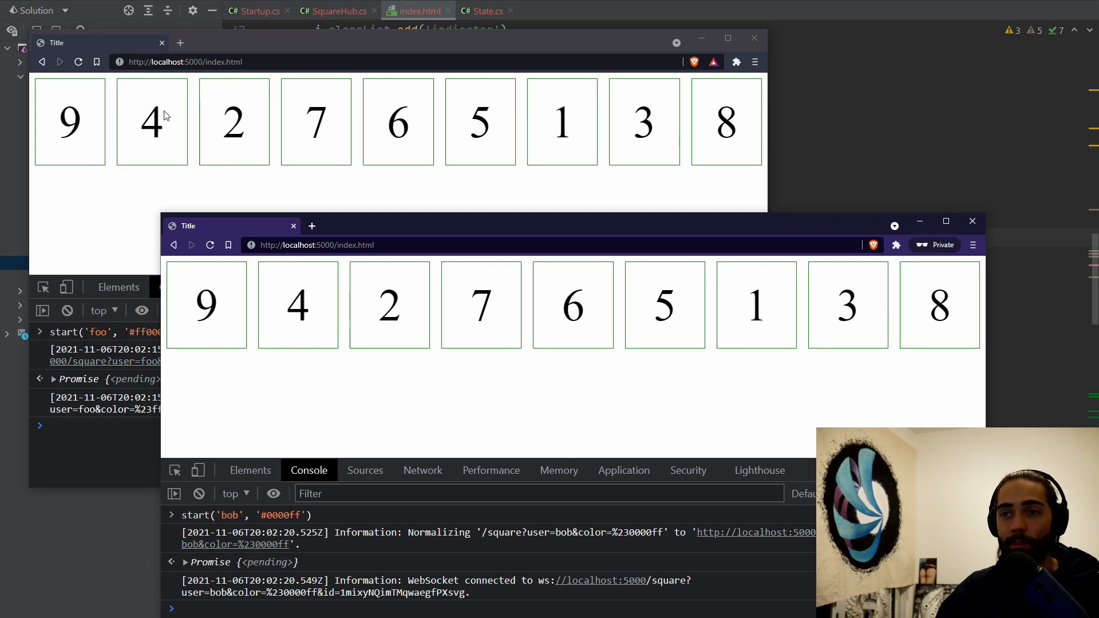
mouse_move(396, 205)
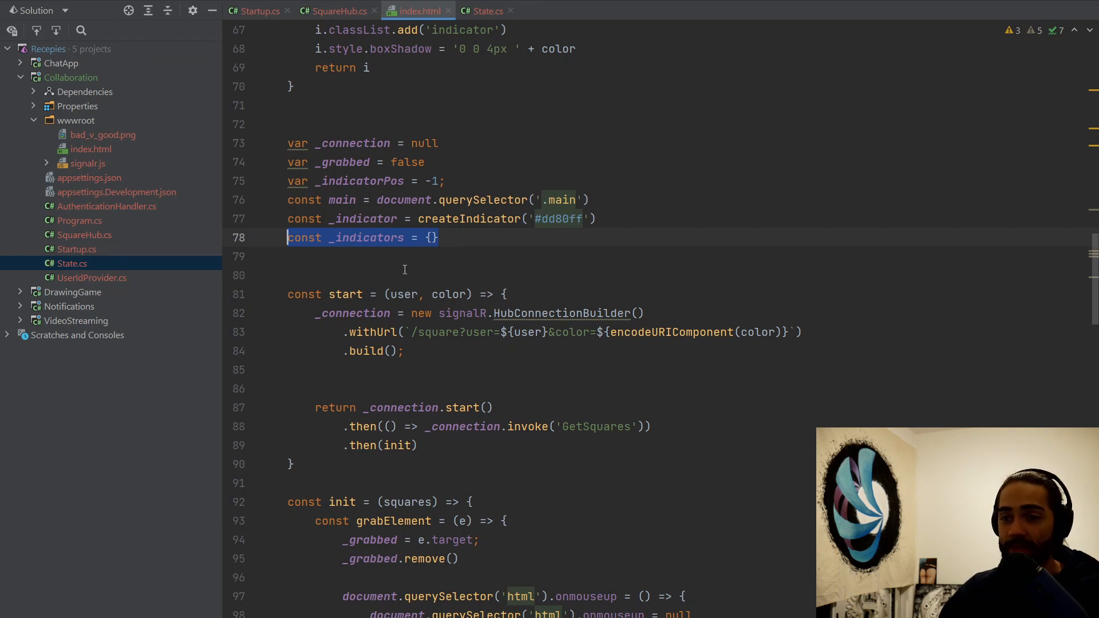
click(375, 332)
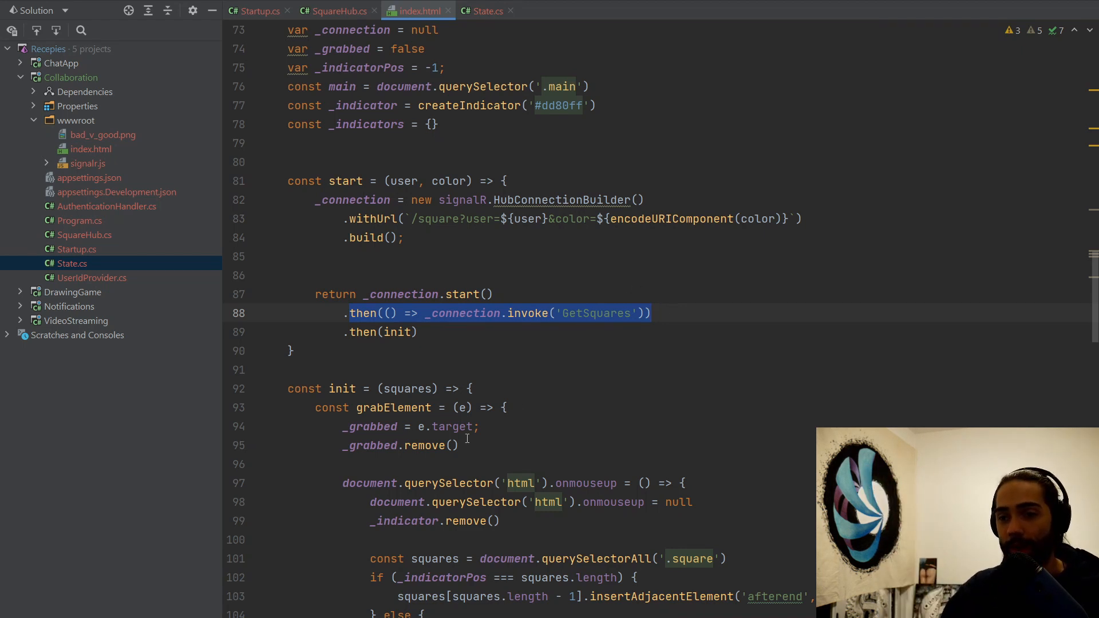
scroll(down, 3)
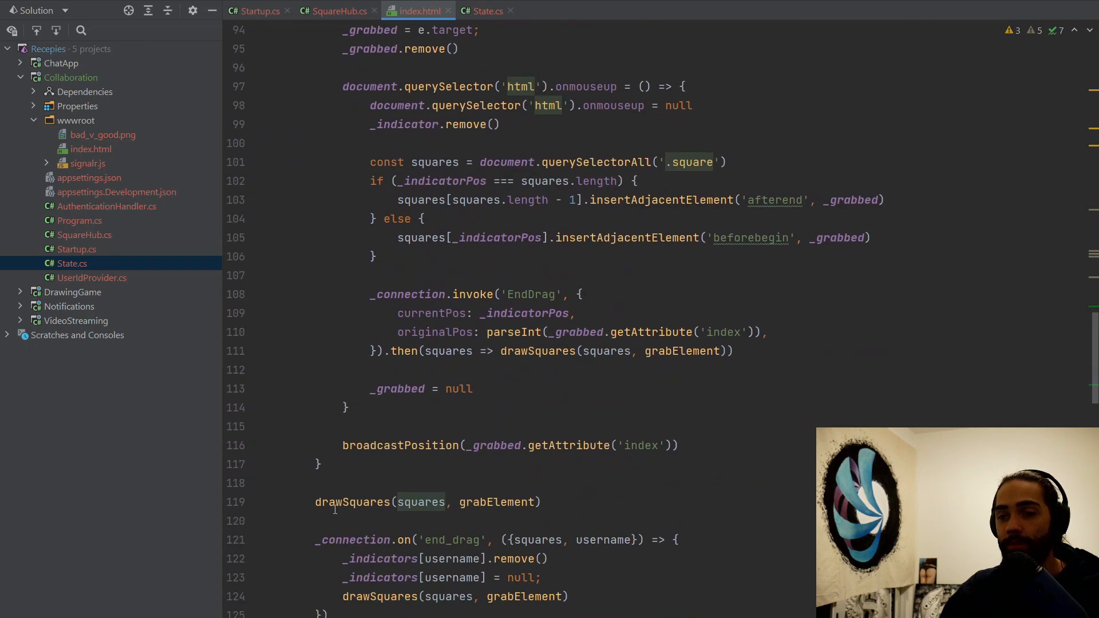
double_click(497, 502)
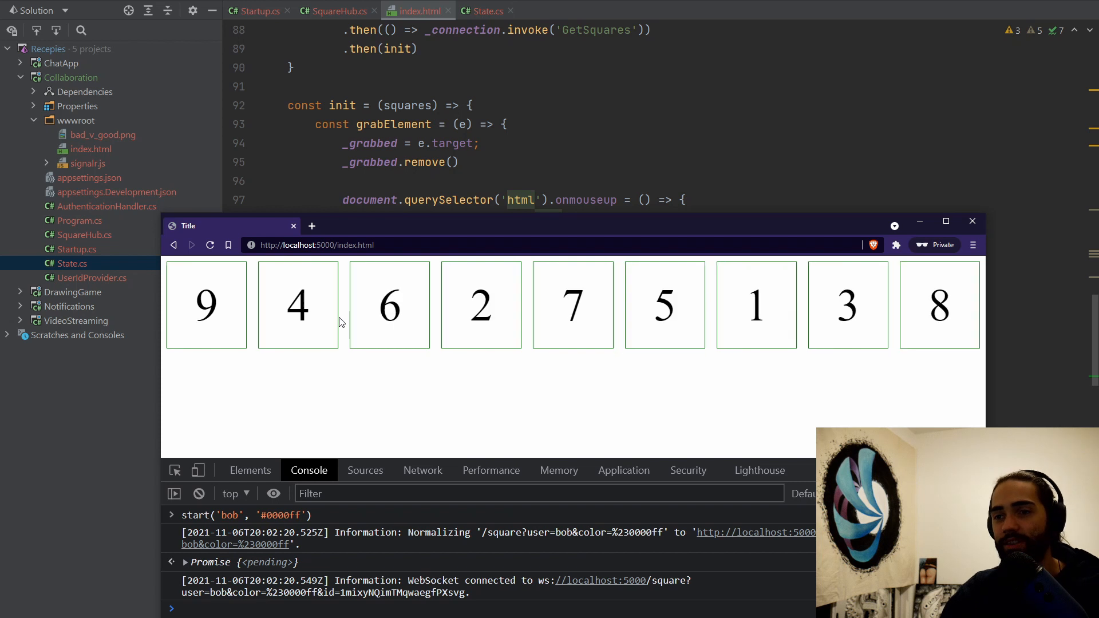
mouse_move(350, 344)
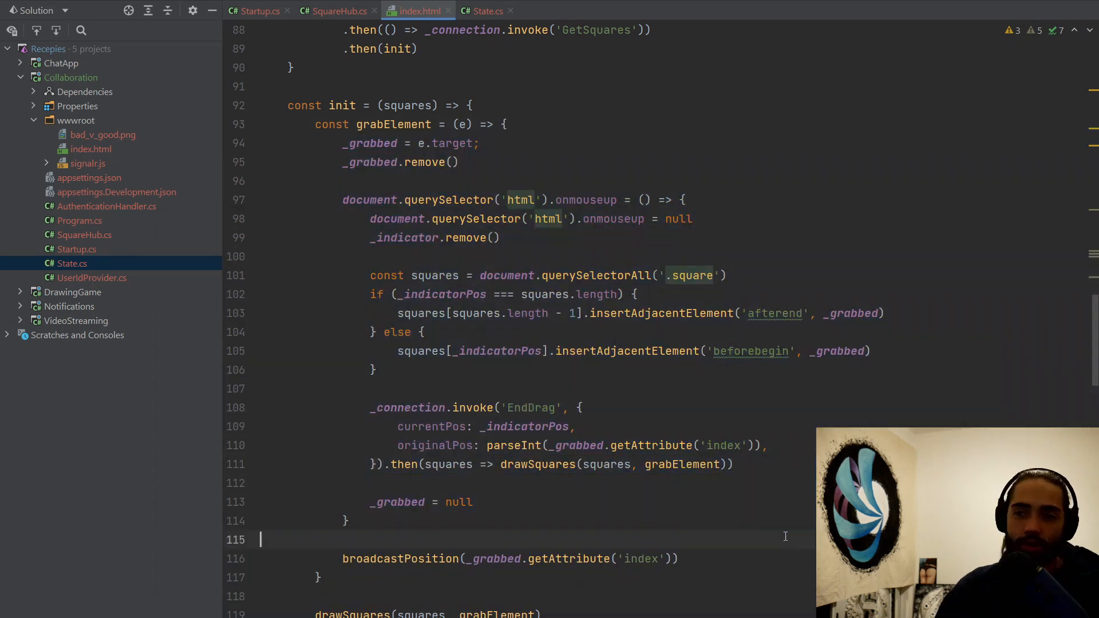
mouse_move(615, 167)
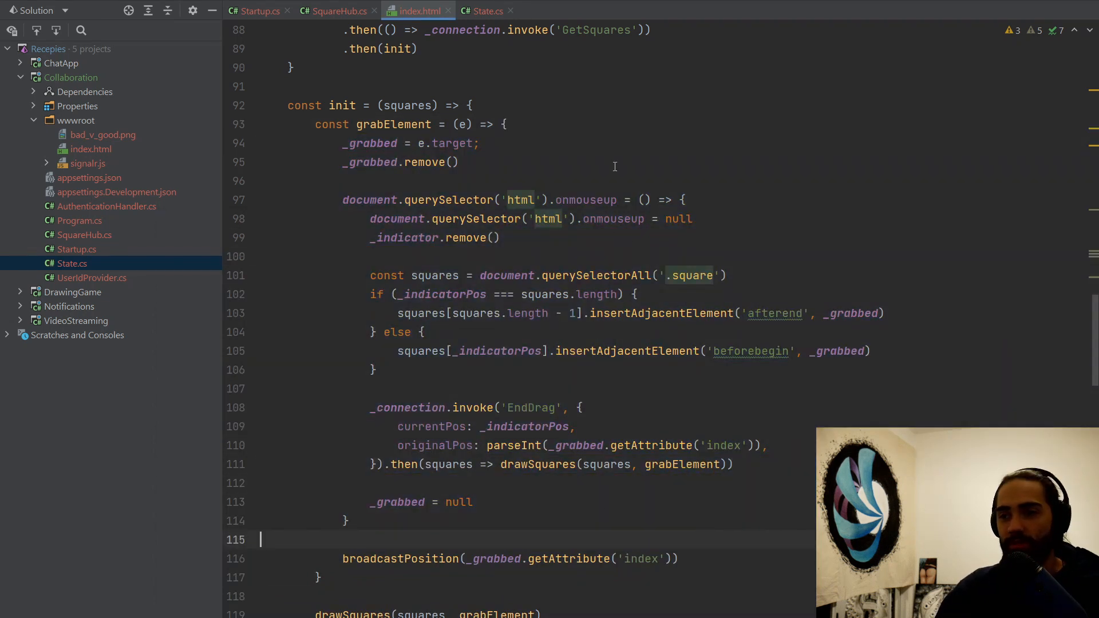
scroll(down, 3)
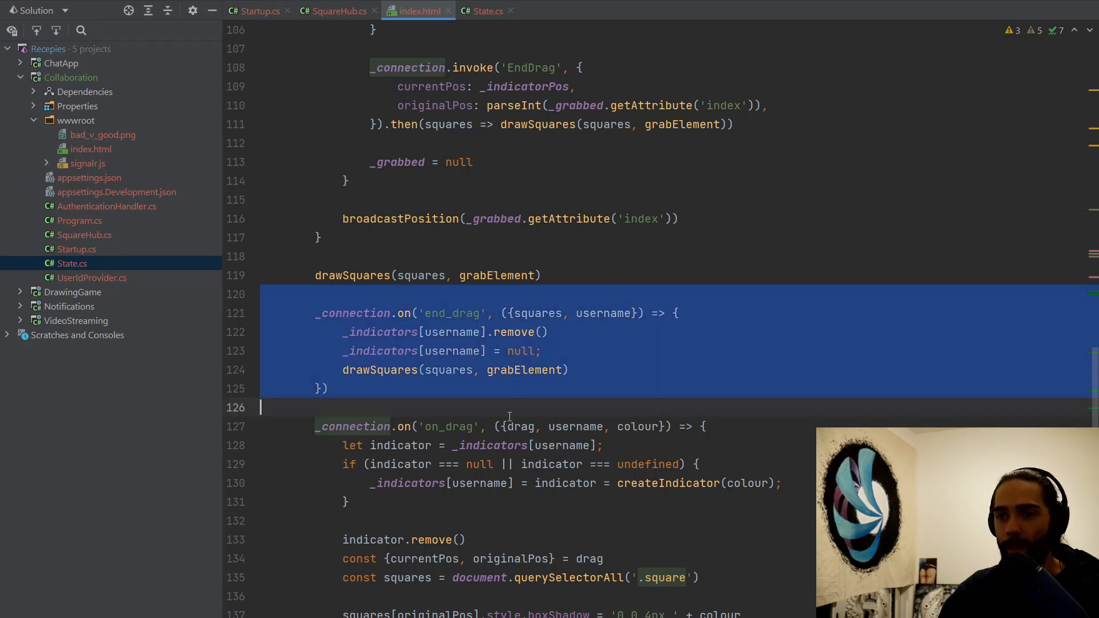
scroll(down, 3)
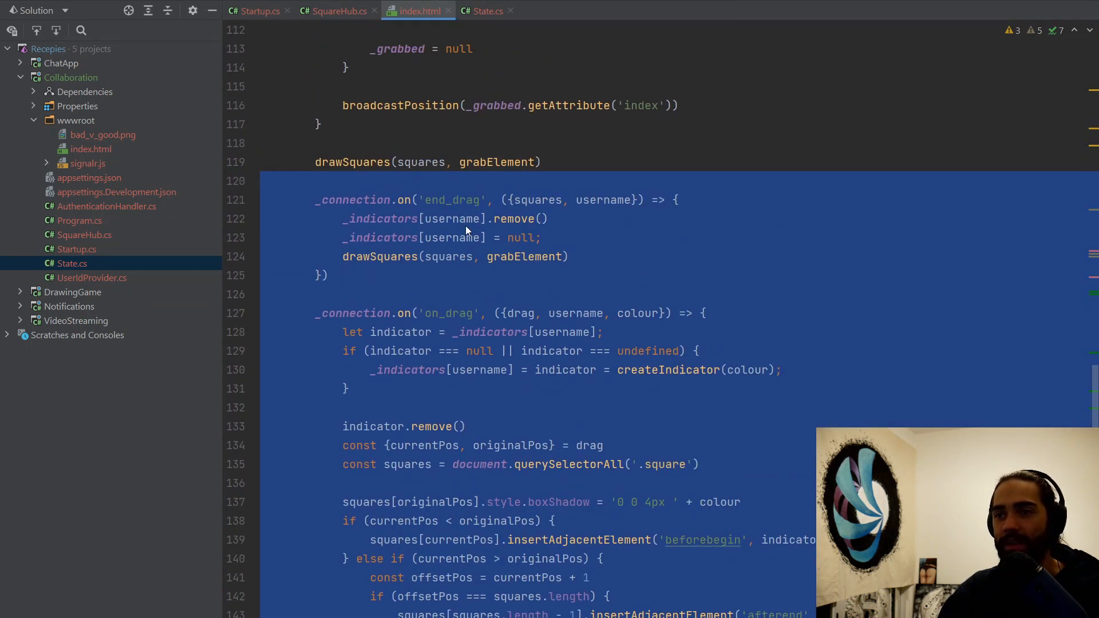
click(488, 295)
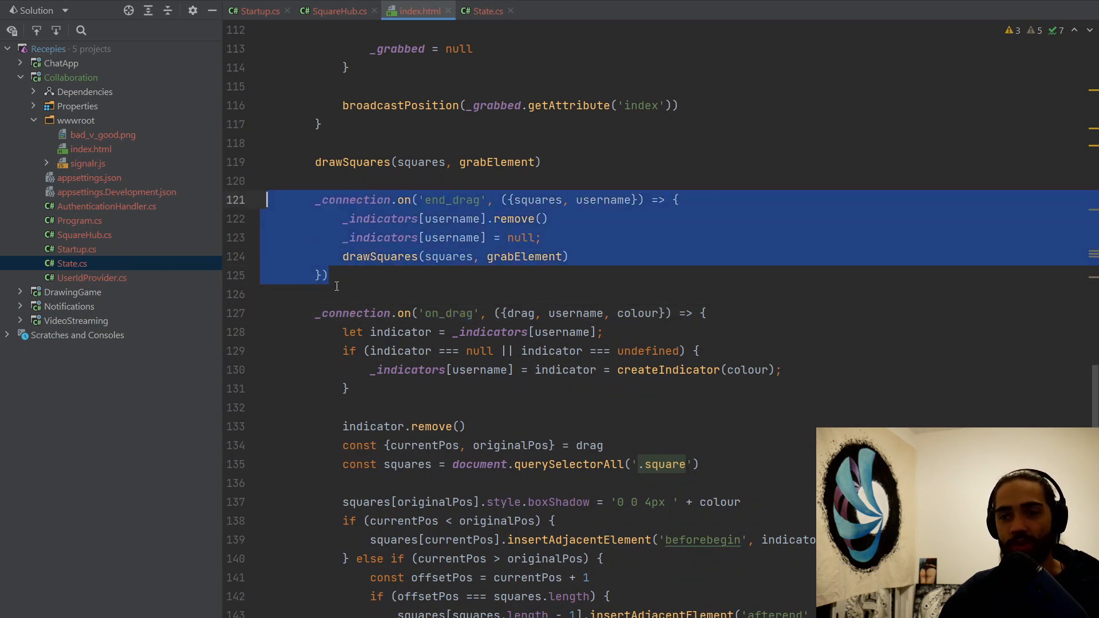
scroll(down, 3)
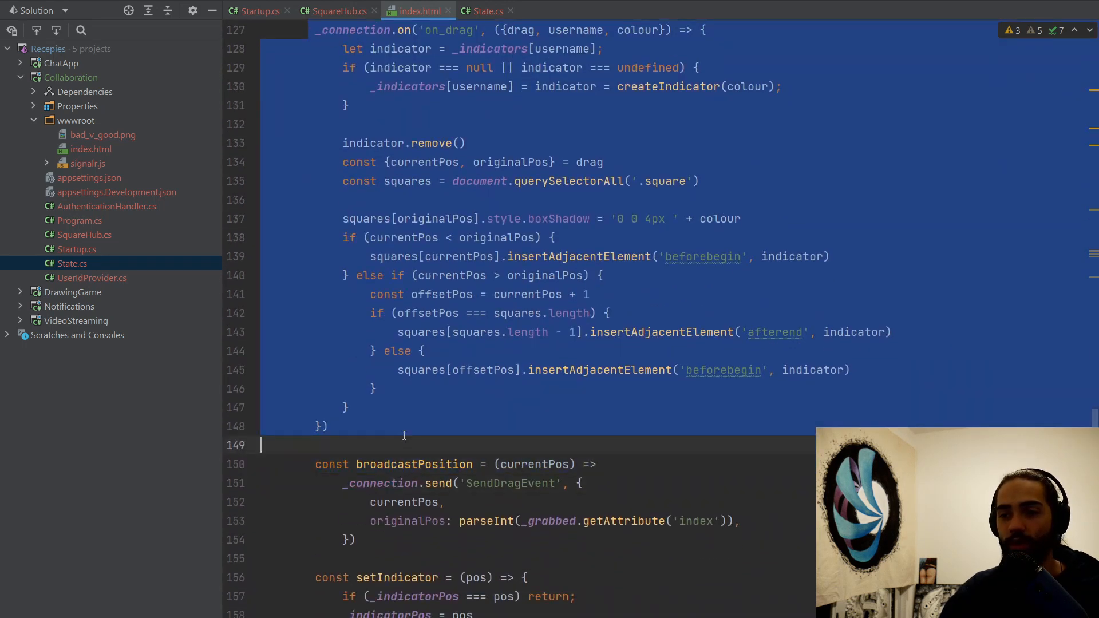
scroll(up, 3)
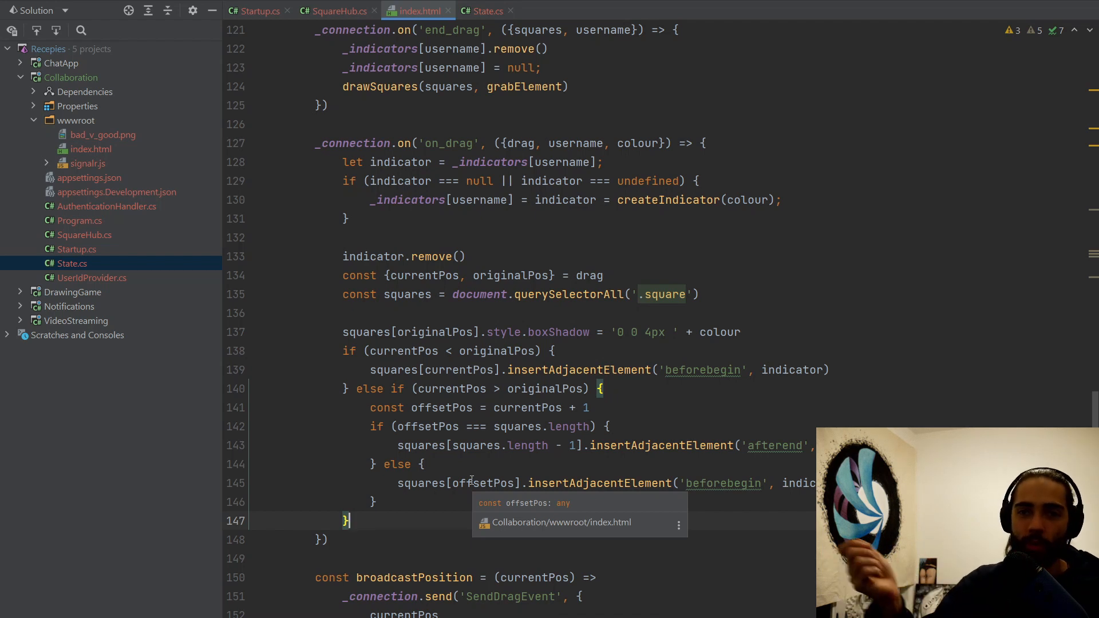
scroll(up, 3)
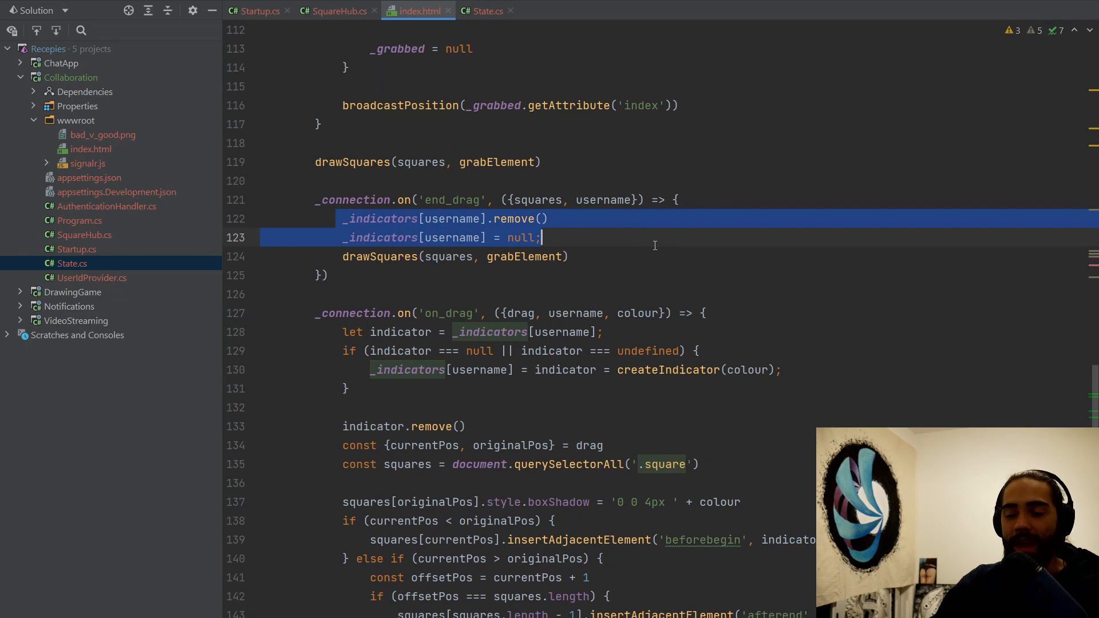
mouse_move(660, 241)
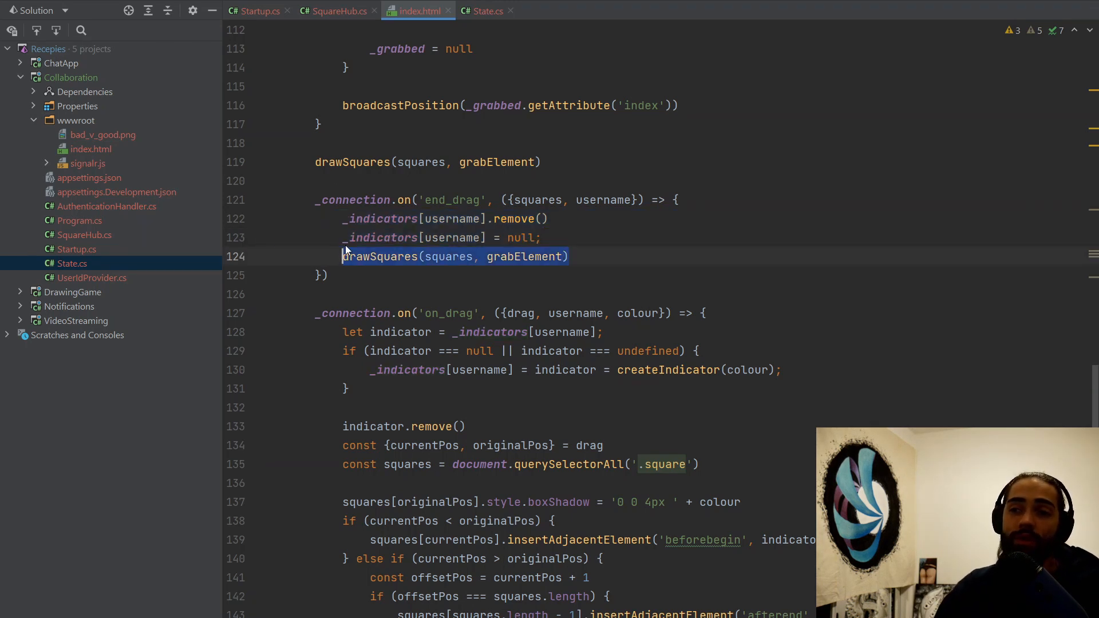
click(608, 255)
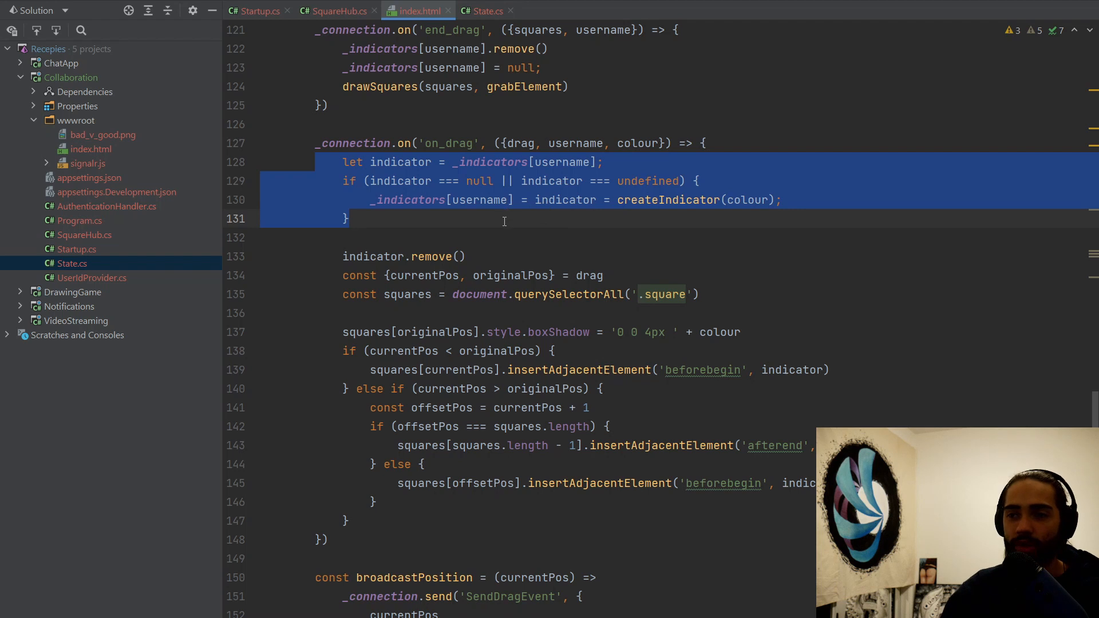
Scroll through setIndicator and broadcastPosition in index.html to read the drag indicator code
scroll(down, 3)
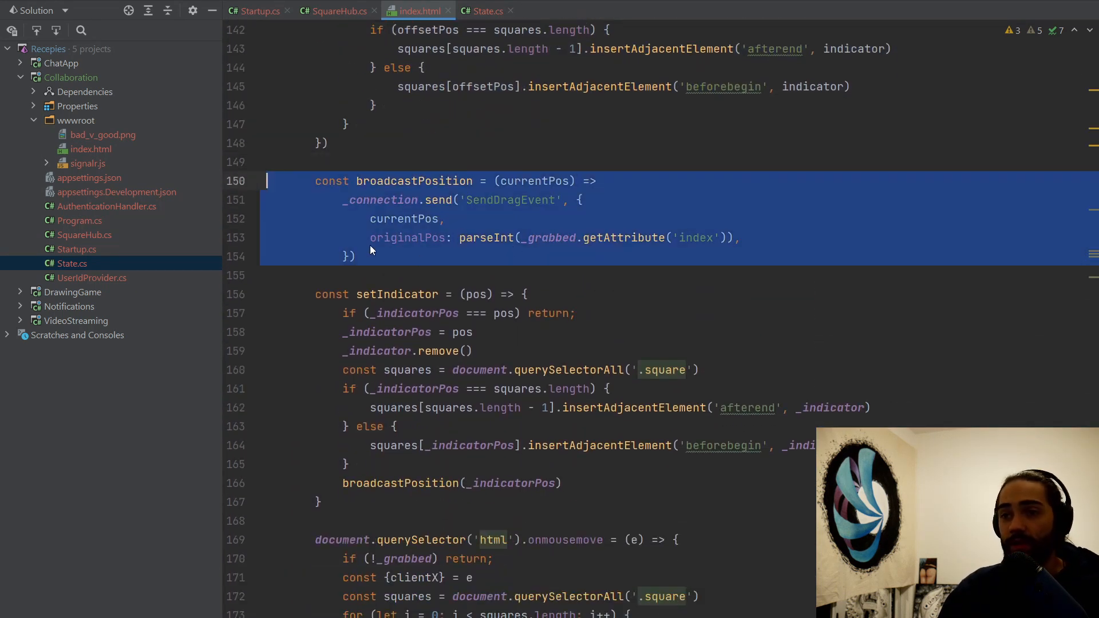
scroll(up, 3)
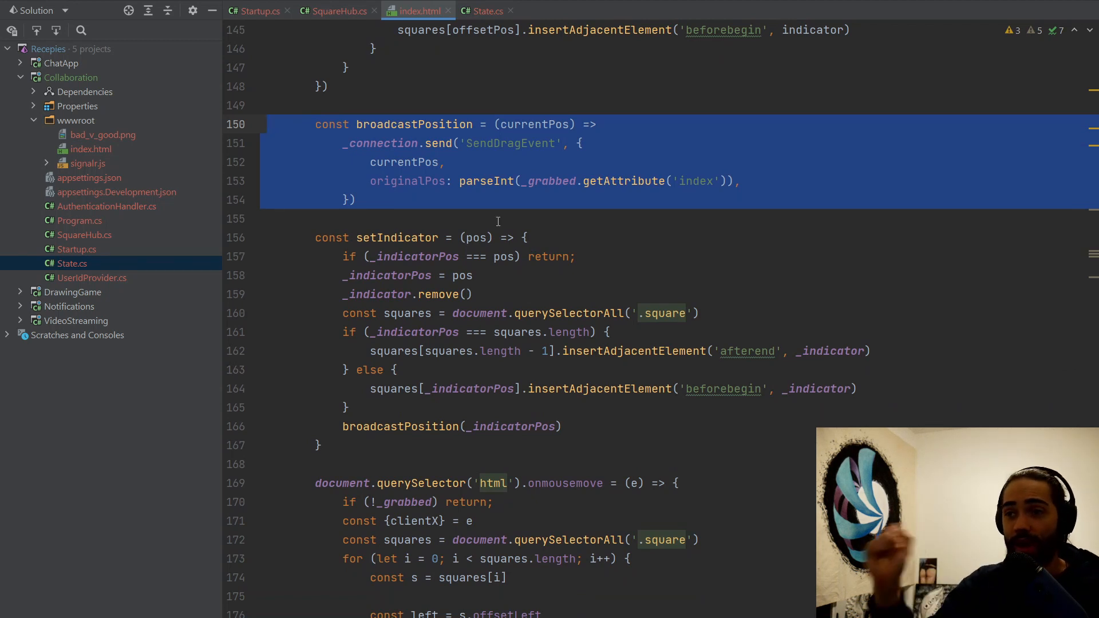
scroll(down, 3)
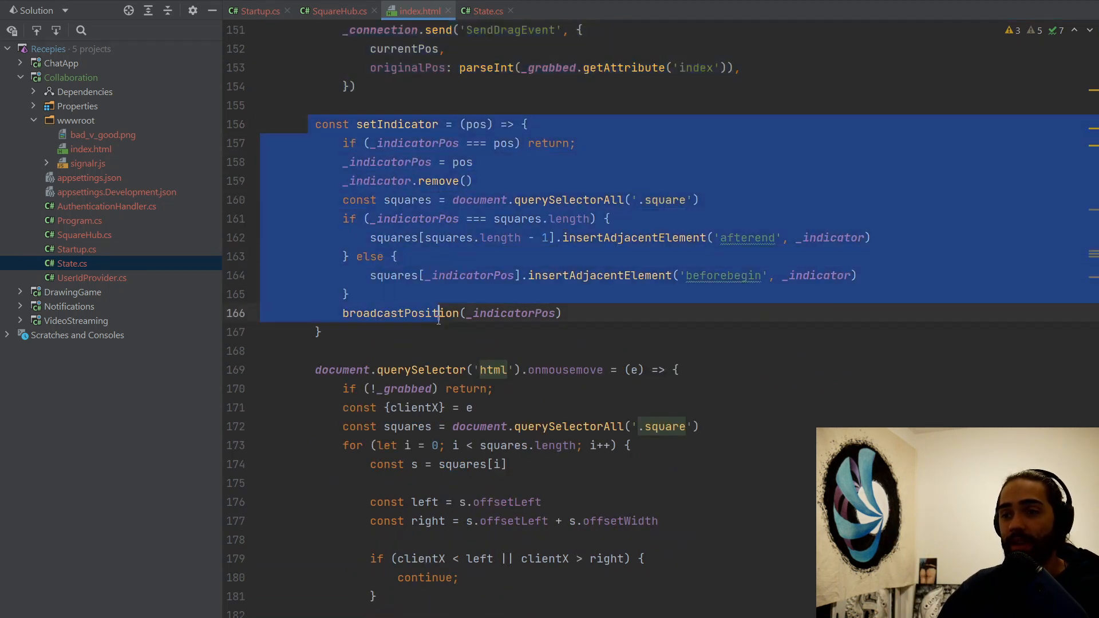
scroll(down, 3)
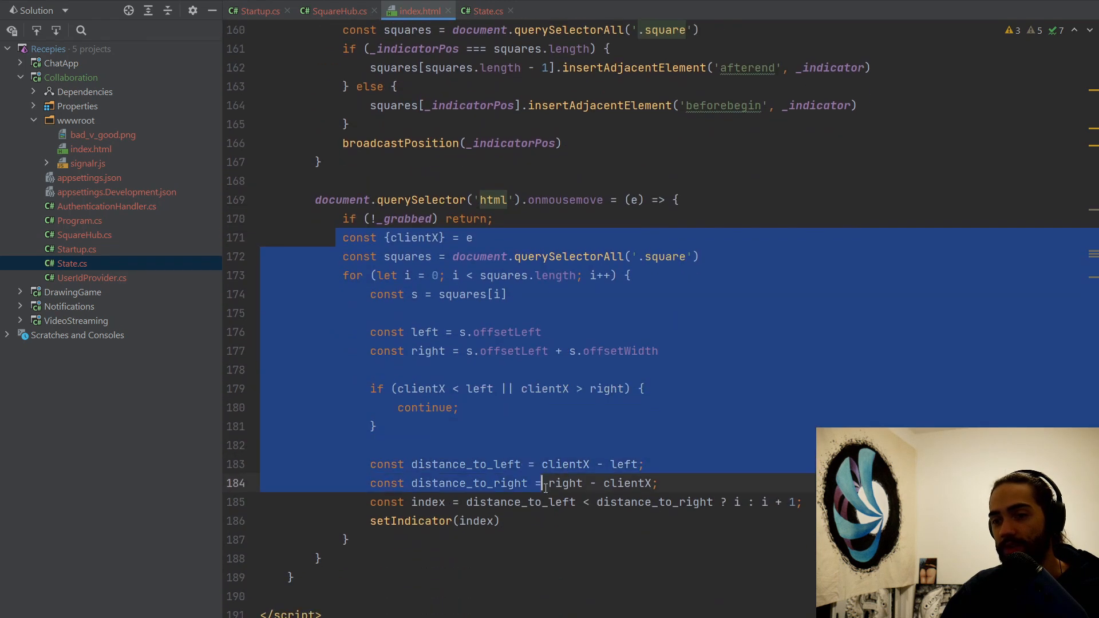
scroll(up, 3)
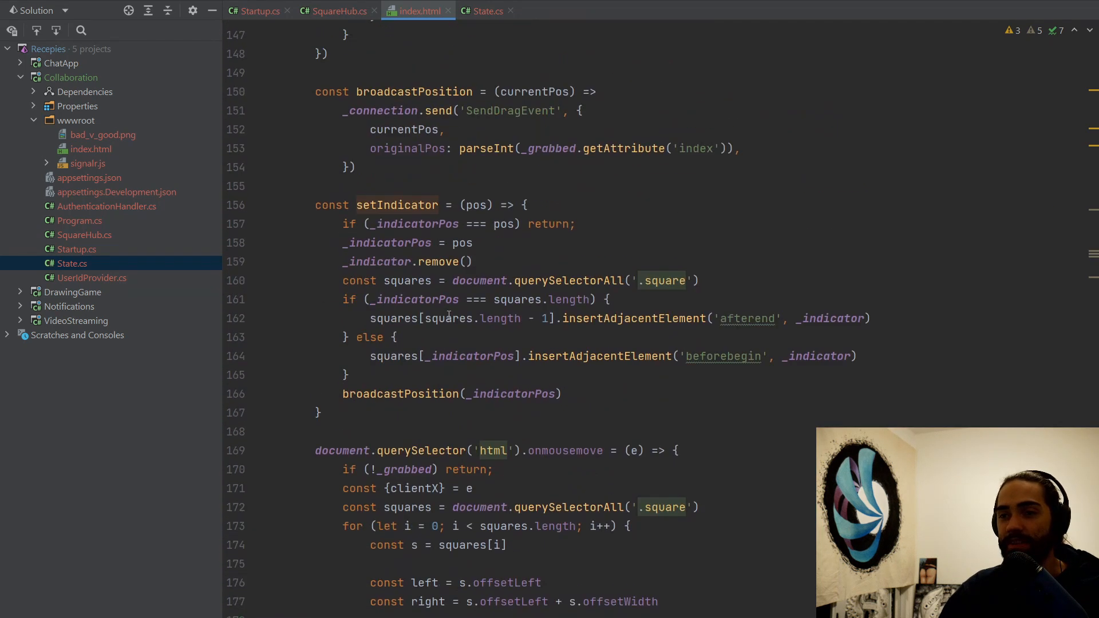
scroll(up, 3)
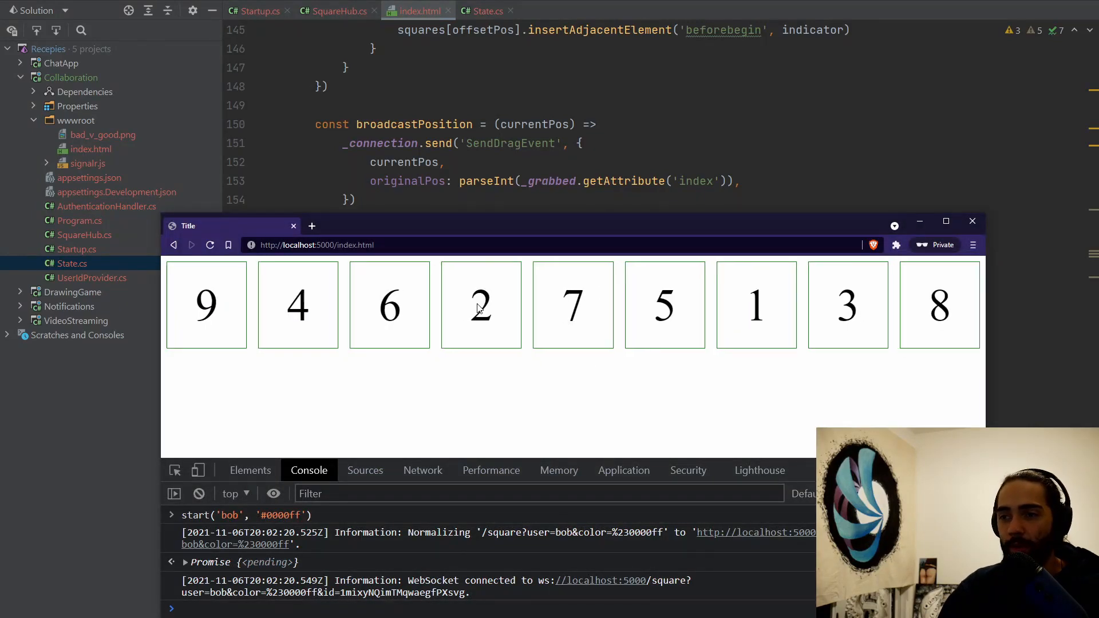
mouse_move(447, 149)
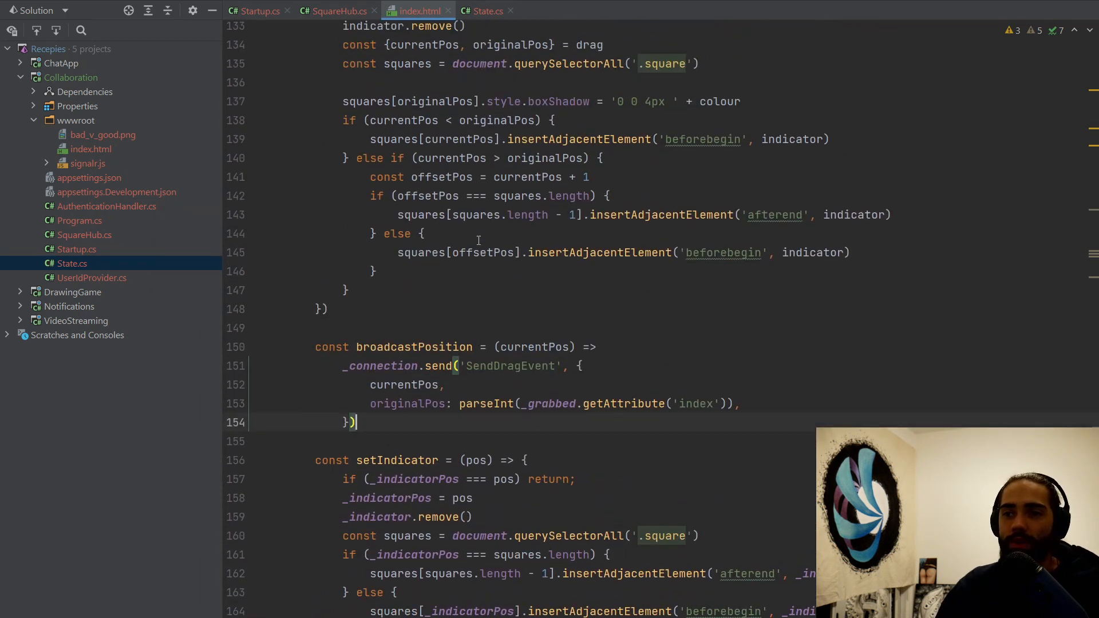
Scroll up in index.html to the end_drag and on_drag handlers
scroll(up, 3)
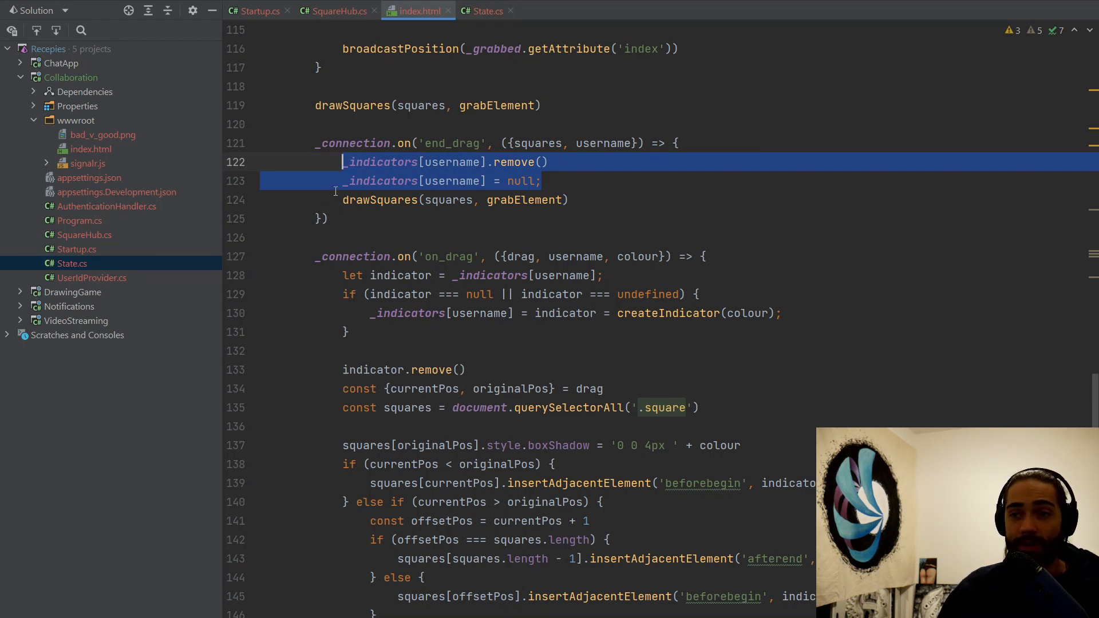
mouse_move(591, 202)
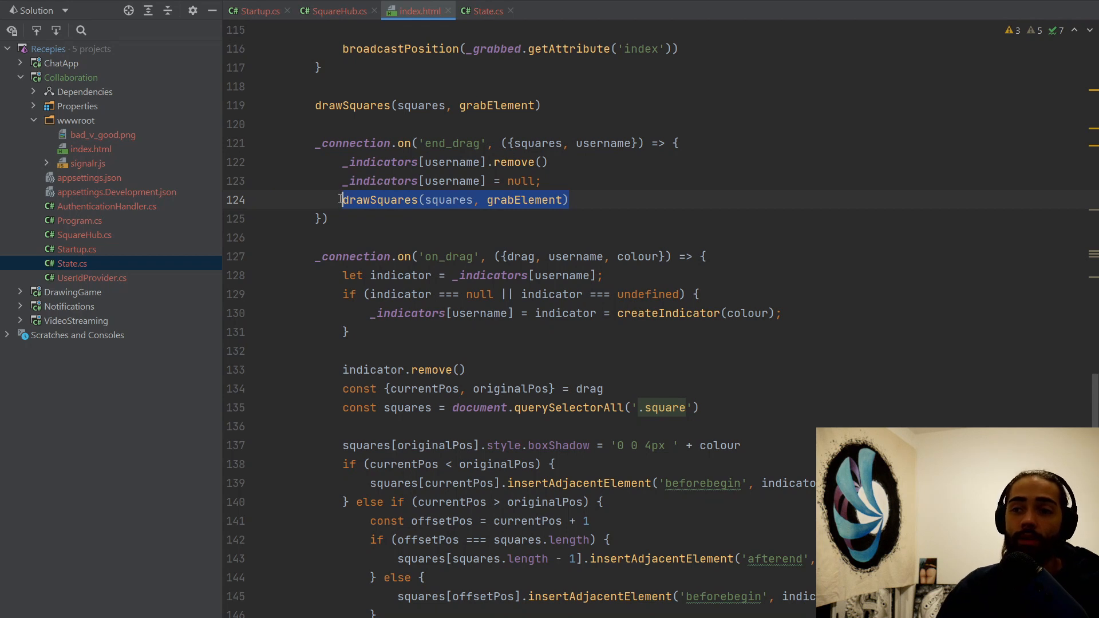
mouse_move(652, 201)
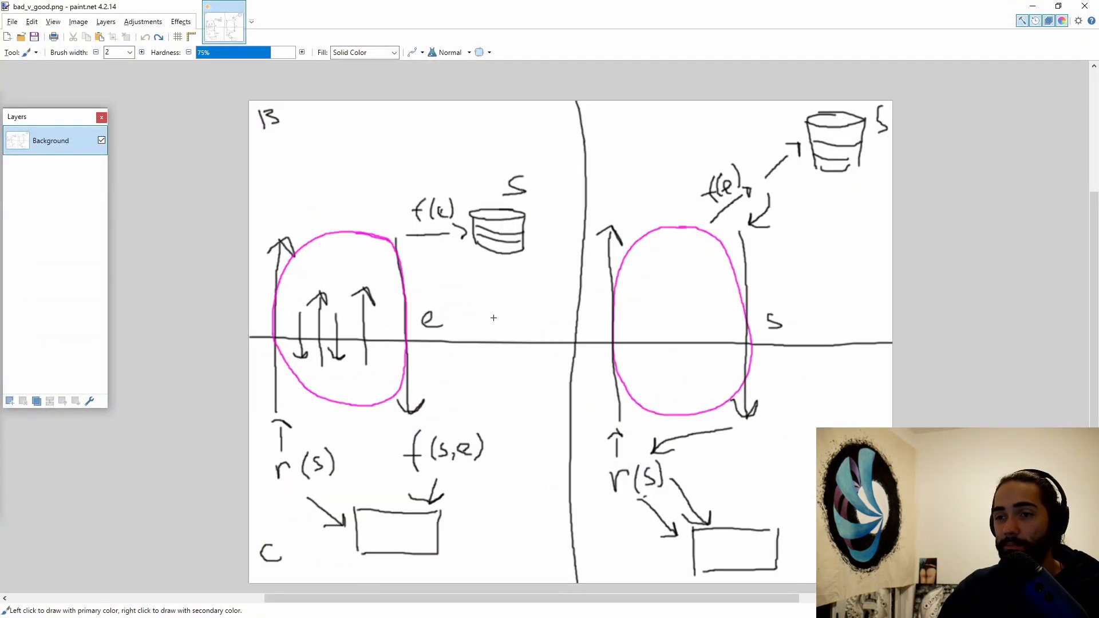
mouse_move(476, 289)
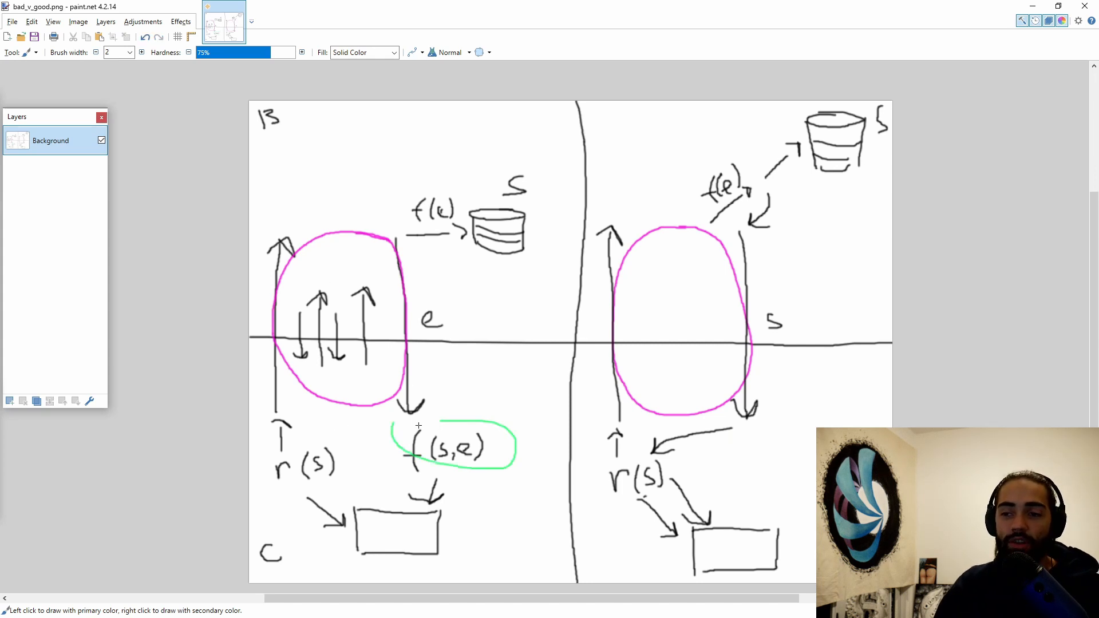
Undo the green circle drawn around f(s,e) on the diagram
key(ctrl+z)
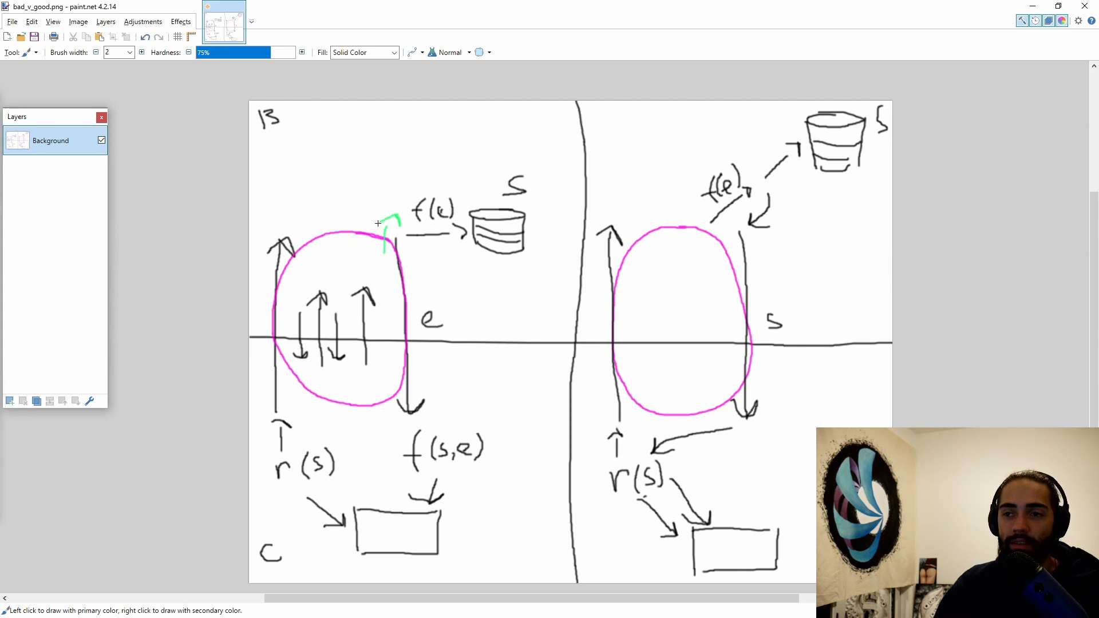
mouse_move(400, 210)
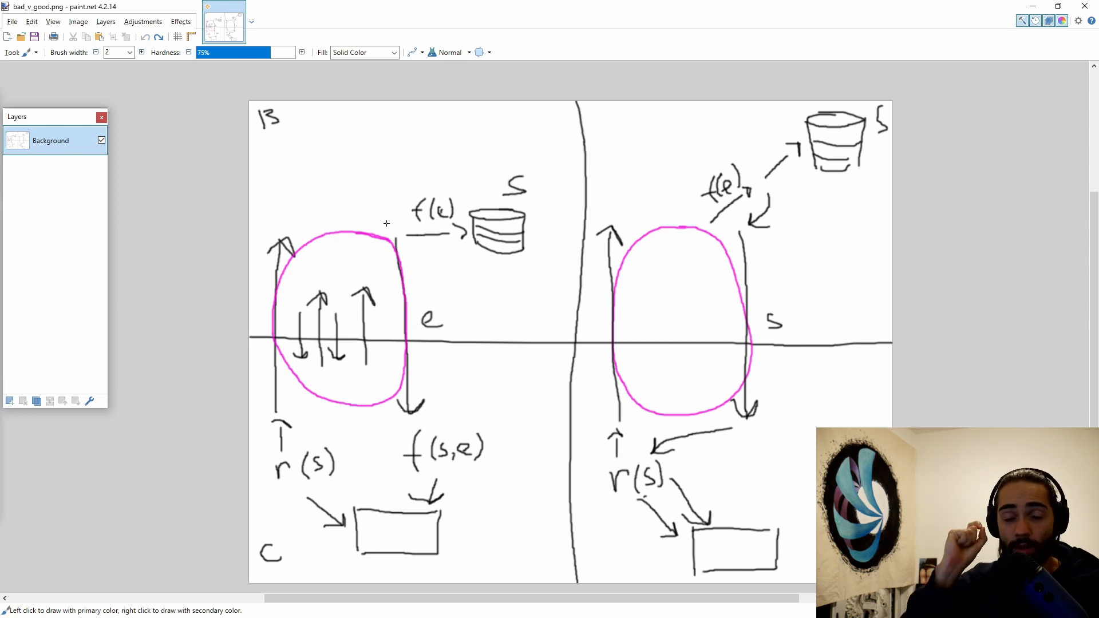
mouse_move(265, 5)
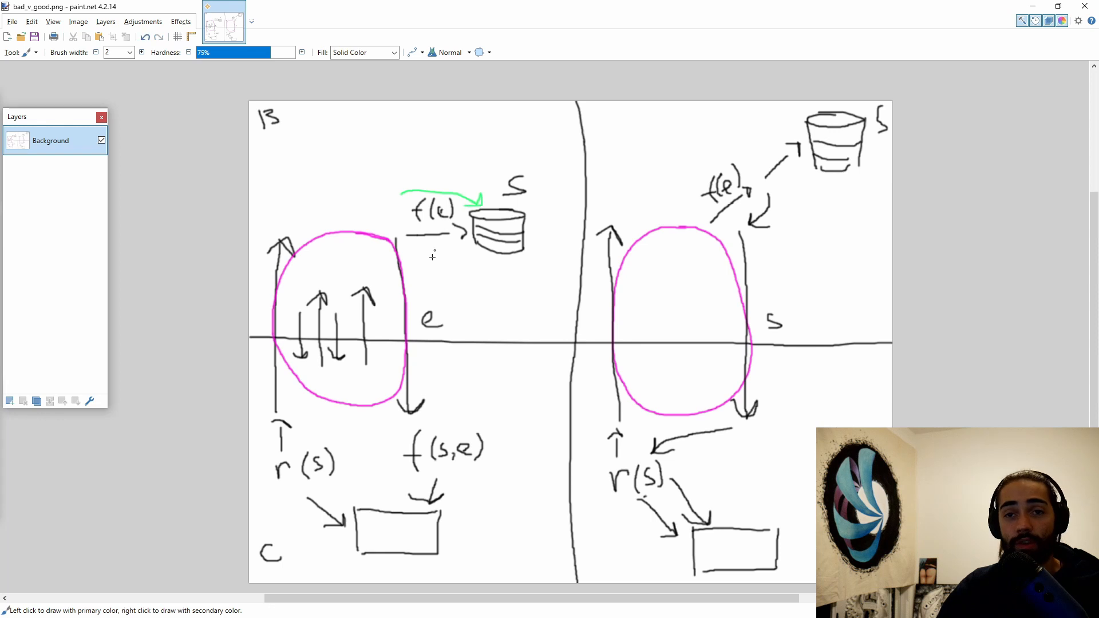
mouse_move(439, 223)
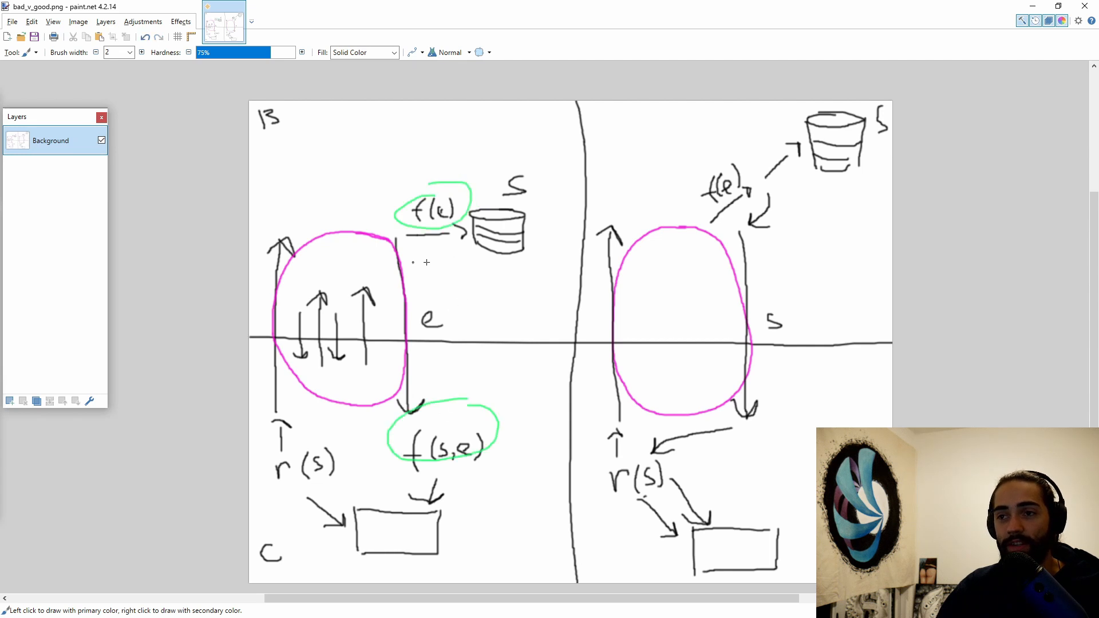
mouse_move(424, 417)
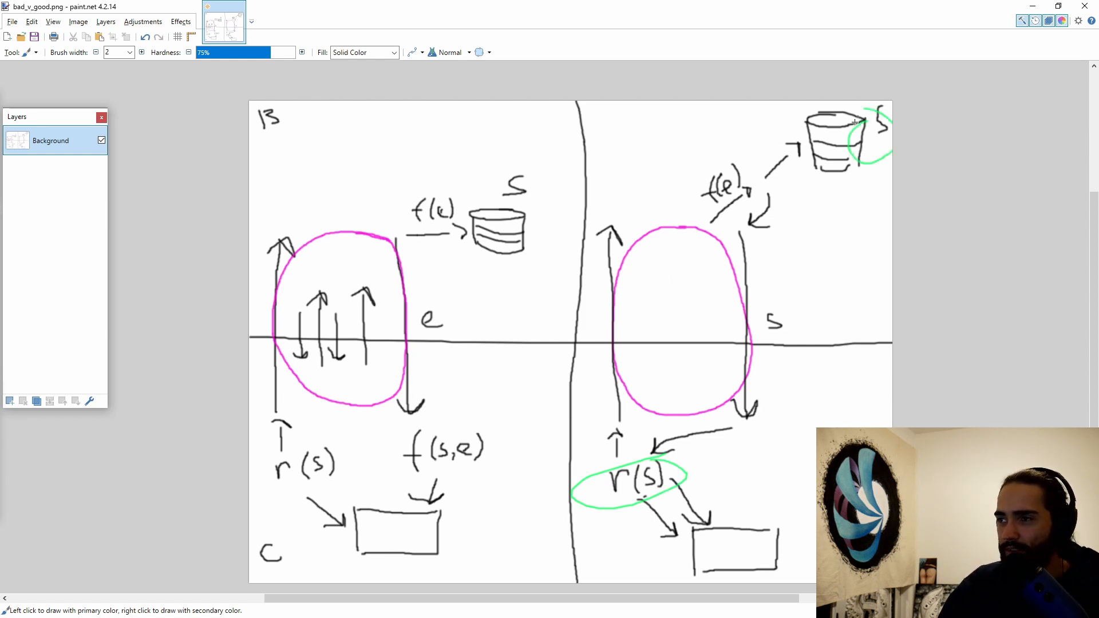
mouse_move(637, 286)
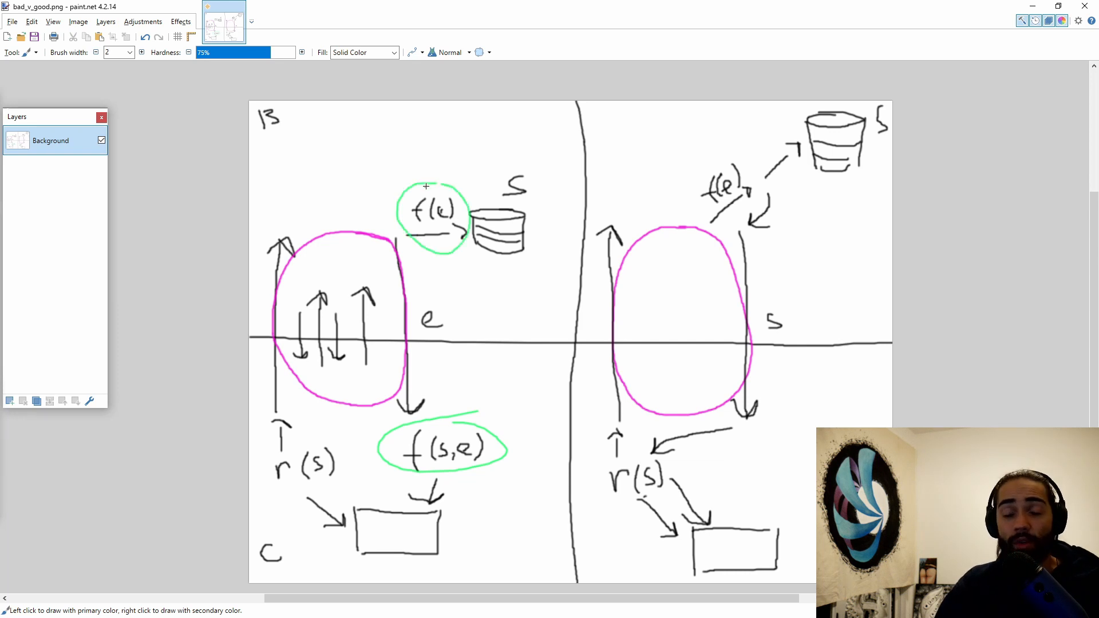
mouse_move(427, 170)
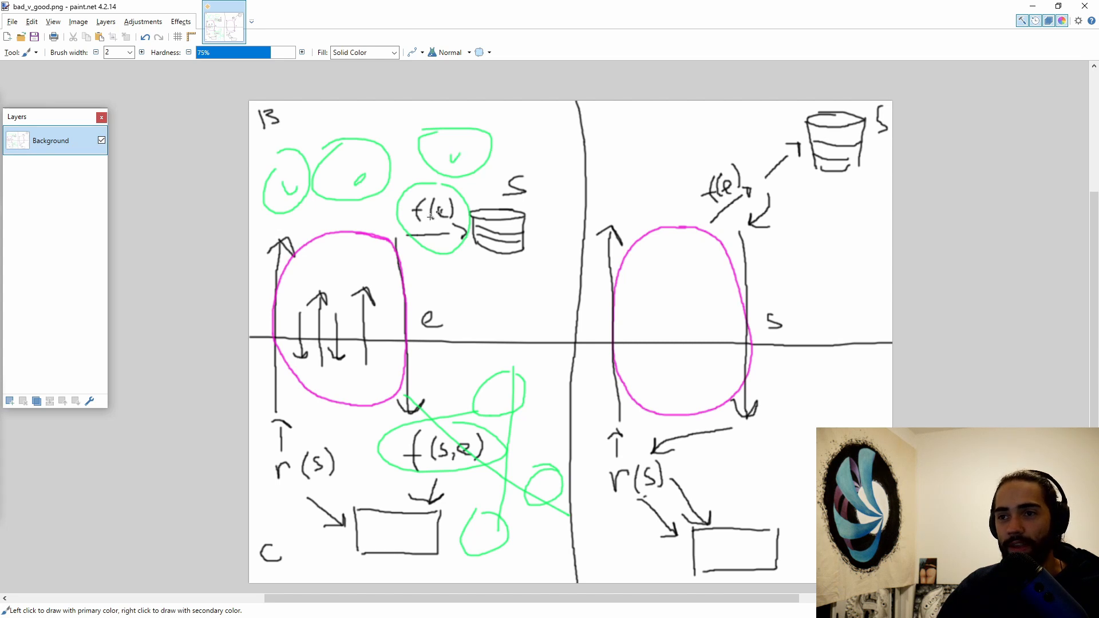
mouse_move(498, 201)
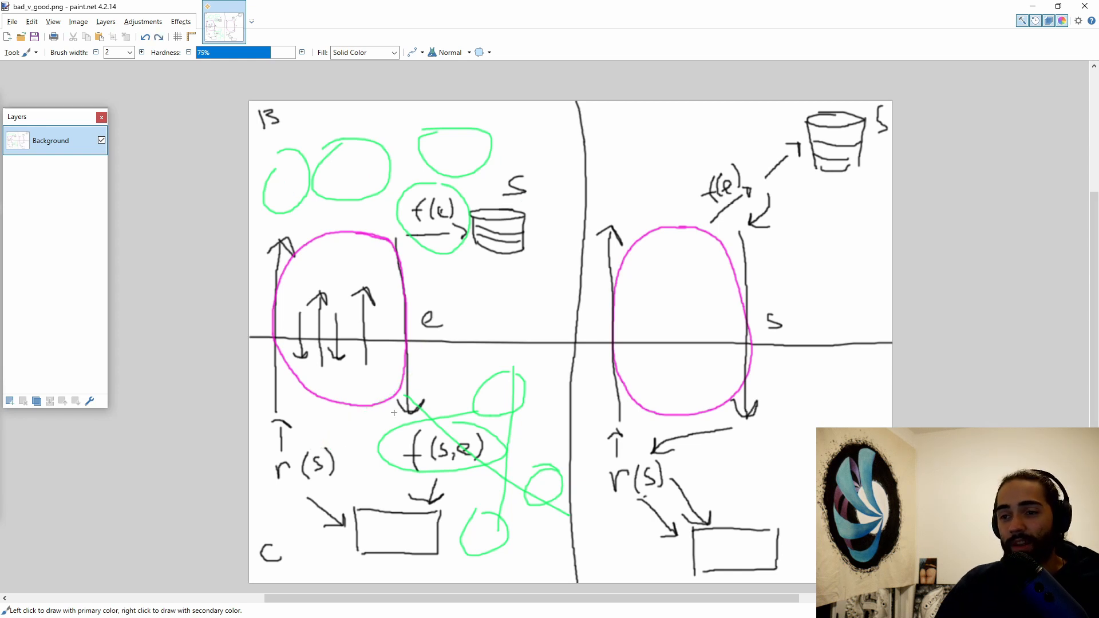
Undo the earlier scribbles and paint green circles on r(s) and s, arrows, and a vertical line
key(ctrl+z)
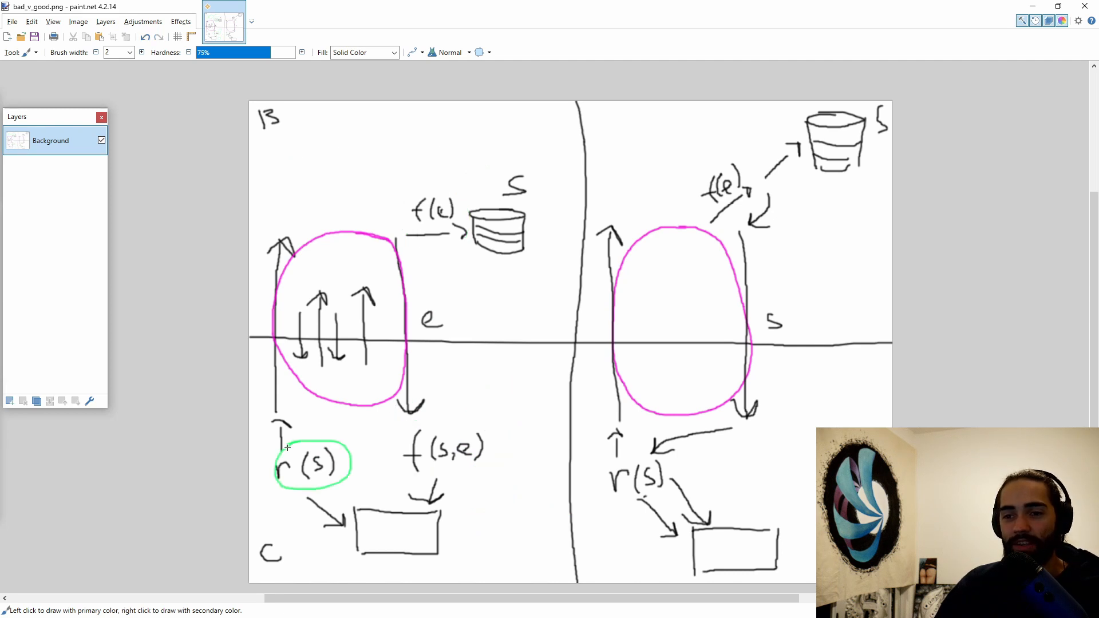
mouse_move(413, 187)
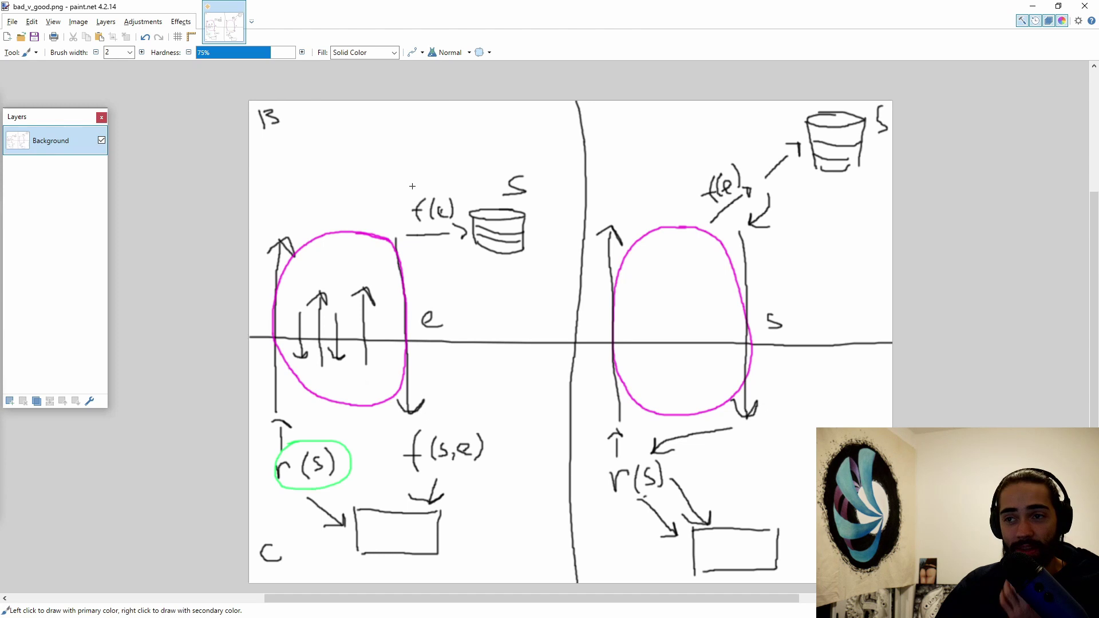
drag(403, 177, 455, 175)
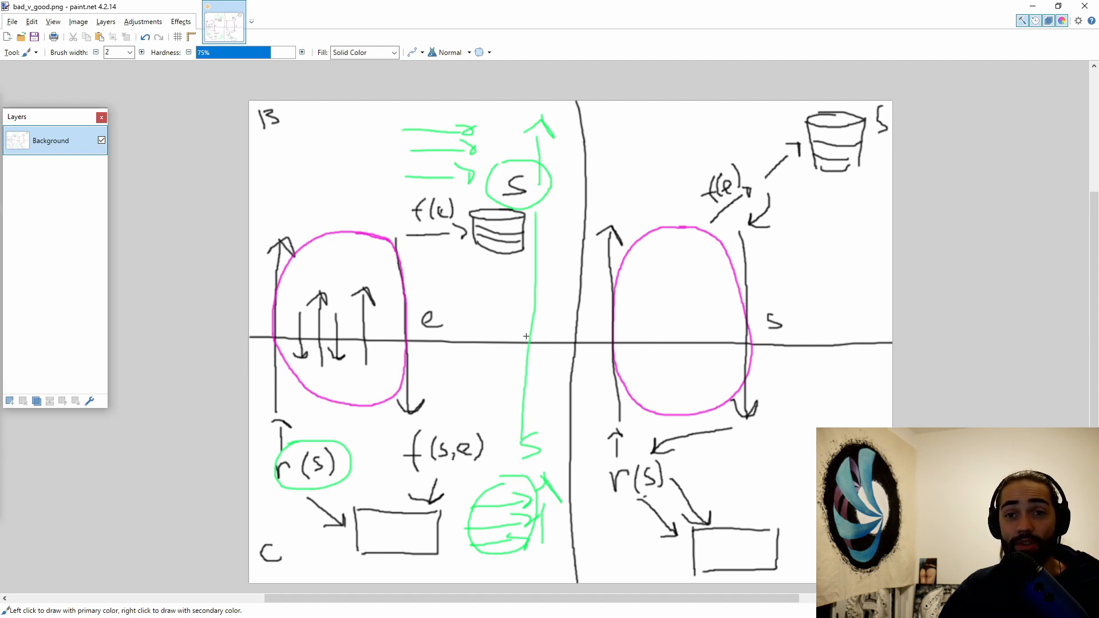
mouse_move(517, 341)
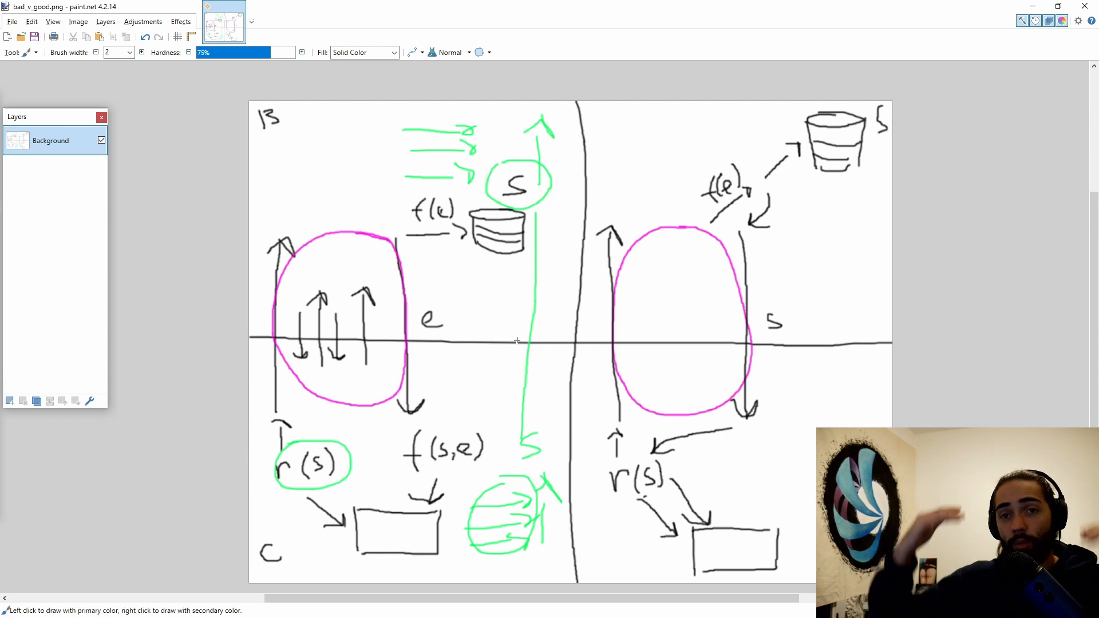
mouse_move(488, 376)
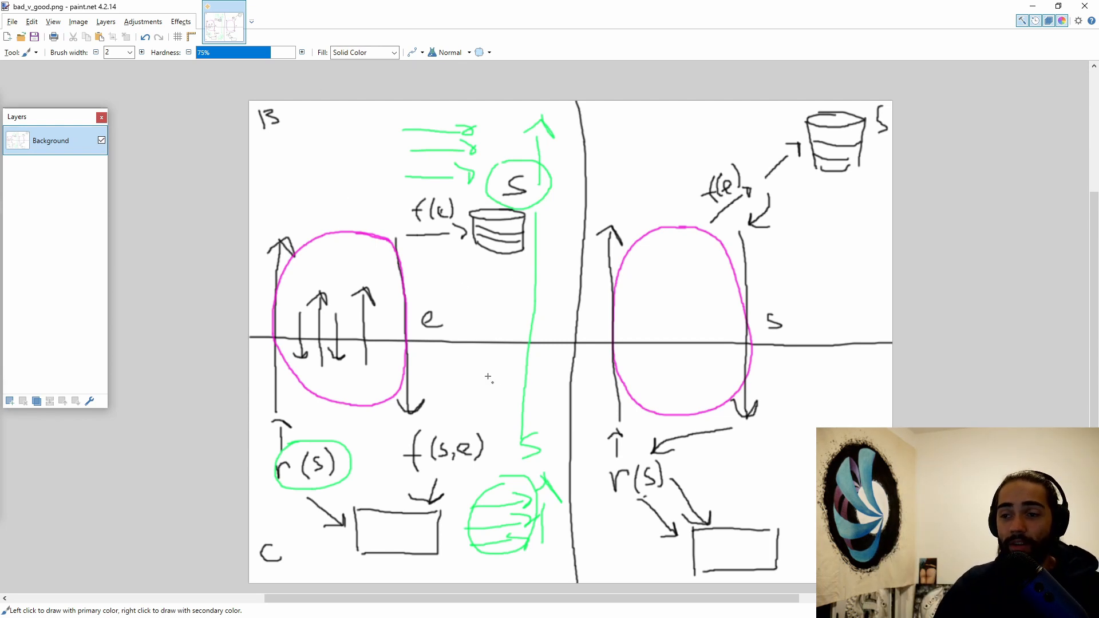
mouse_move(487, 367)
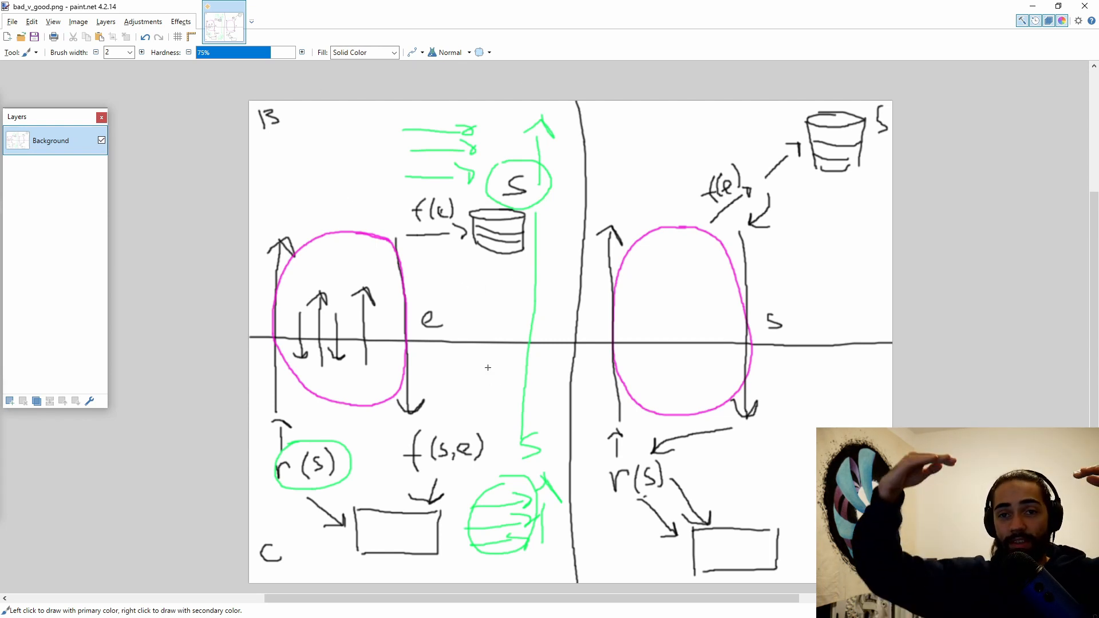